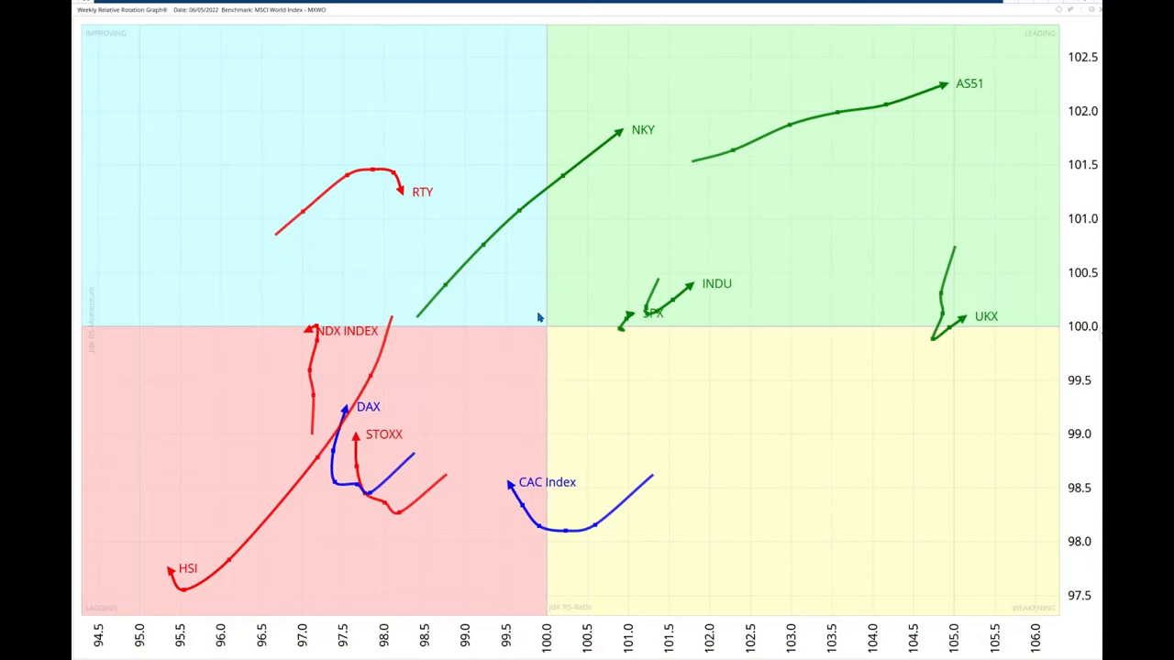
mouse_move(544, 328)
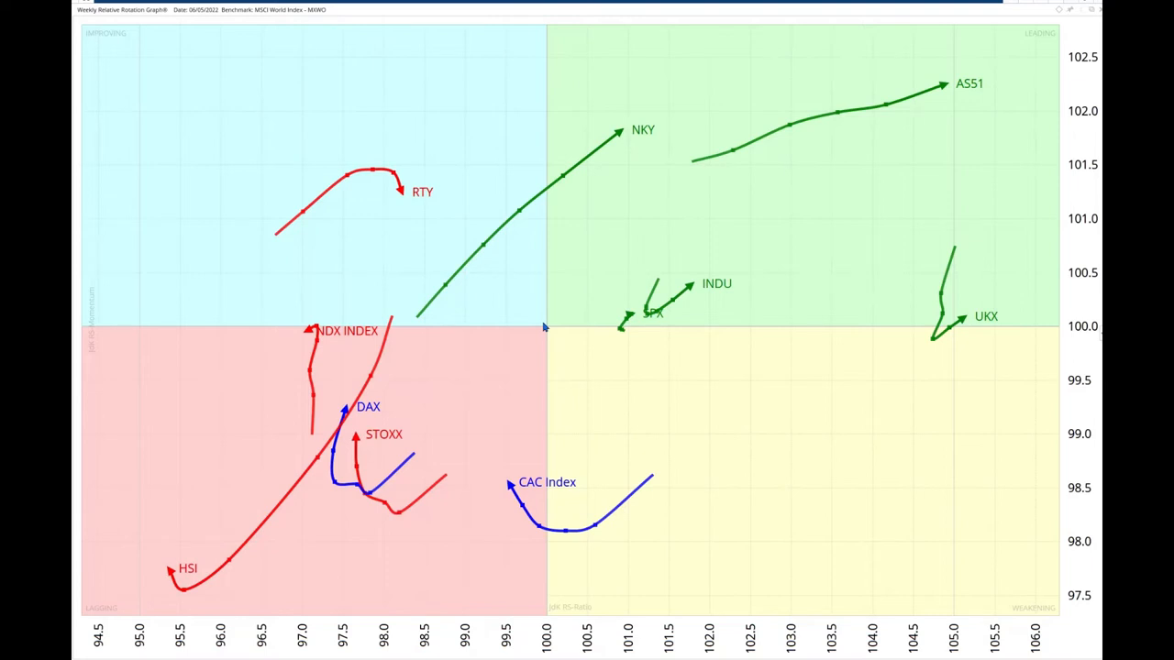
mouse_move(615, 330)
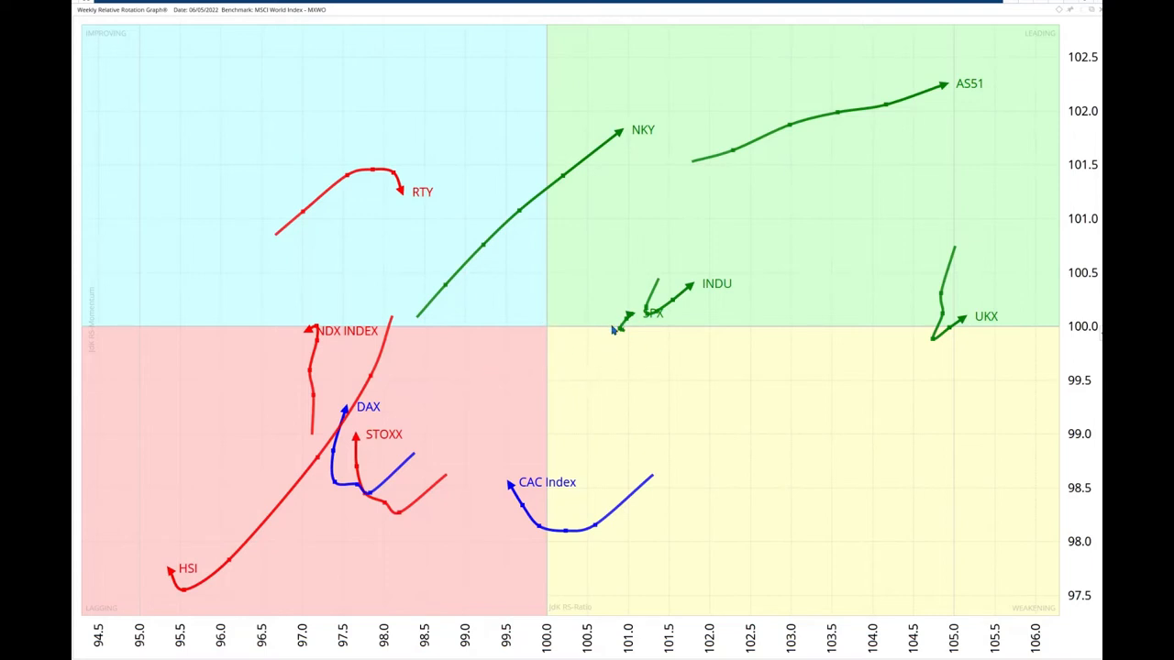
mouse_move(604, 340)
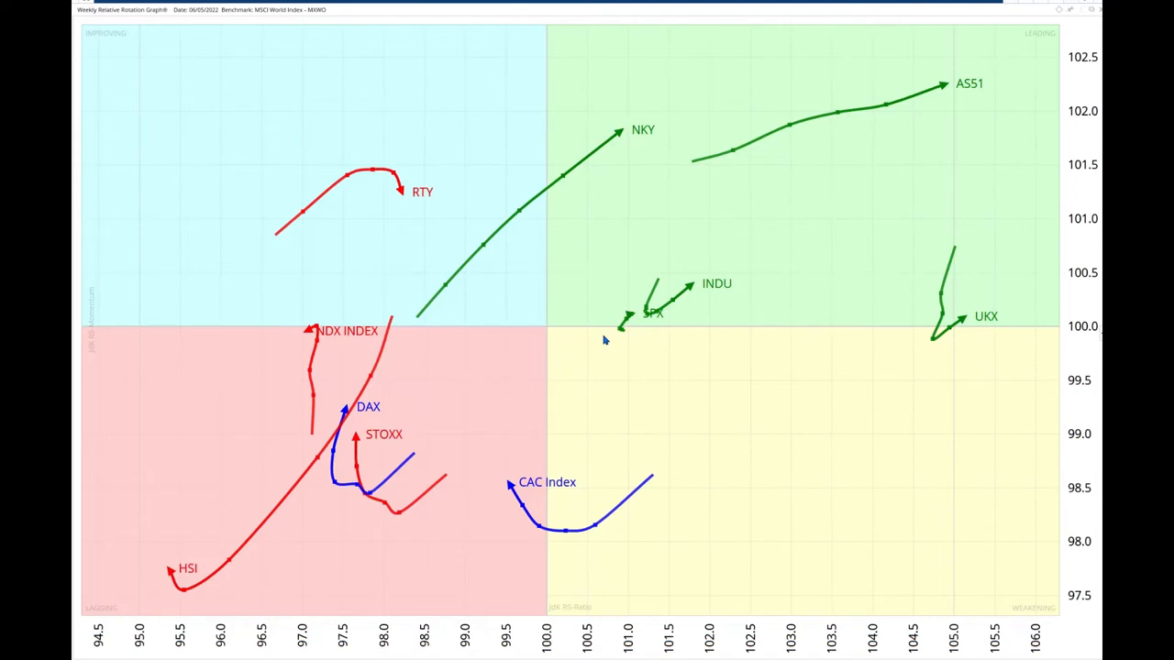
mouse_move(485, 309)
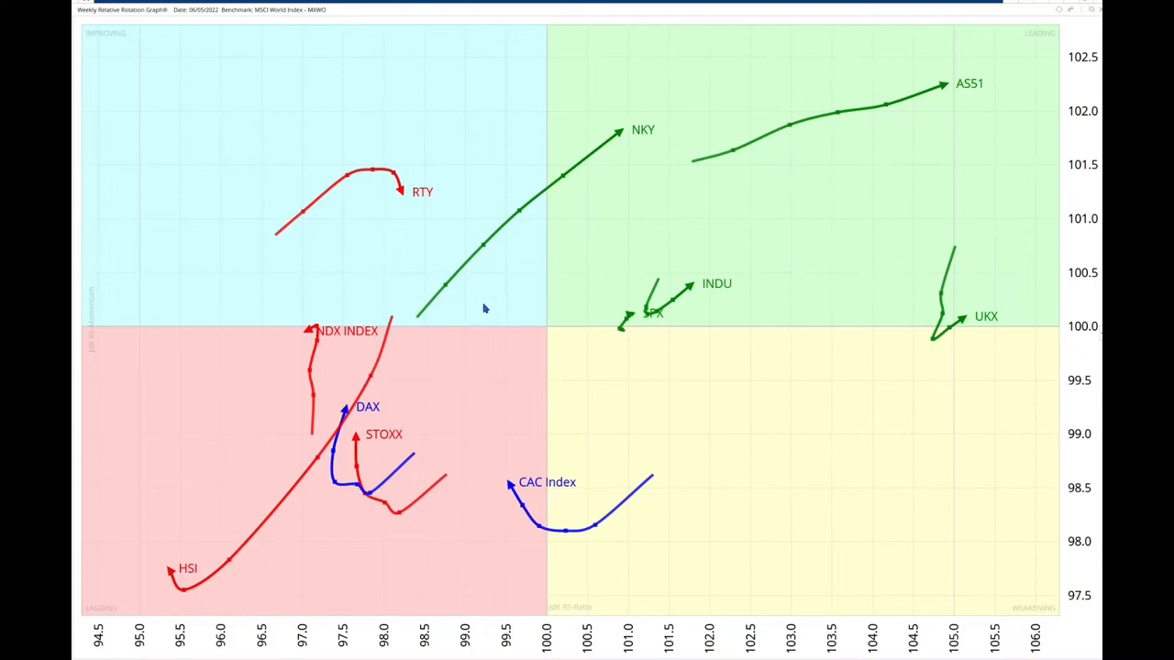
mouse_move(451, 285)
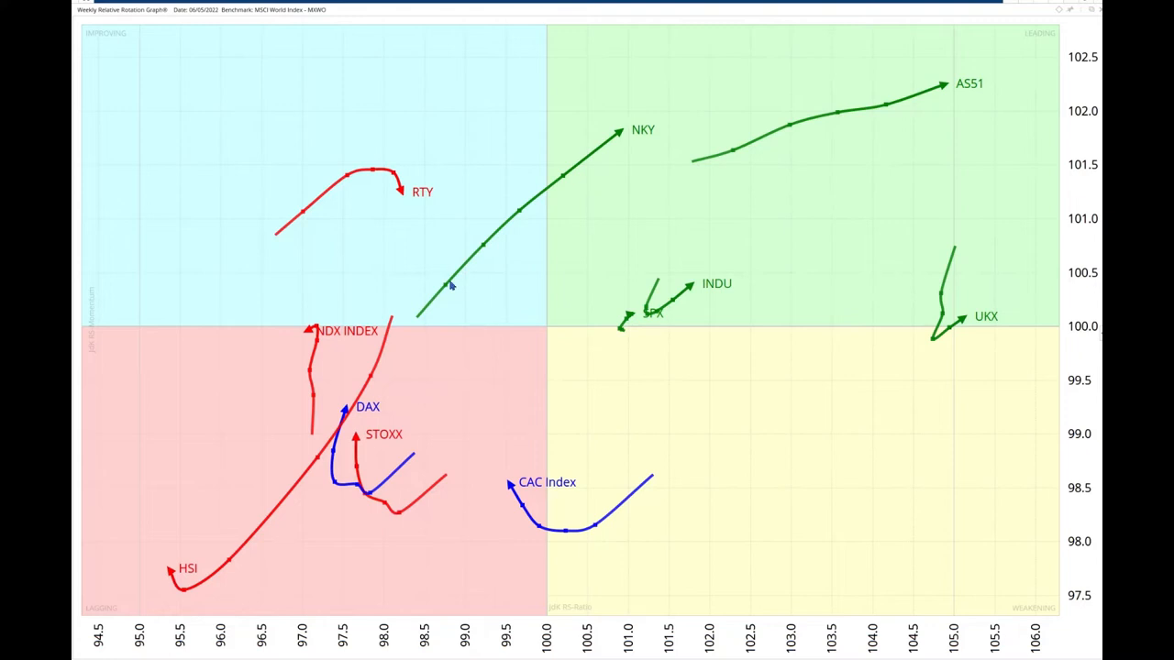
mouse_move(611, 155)
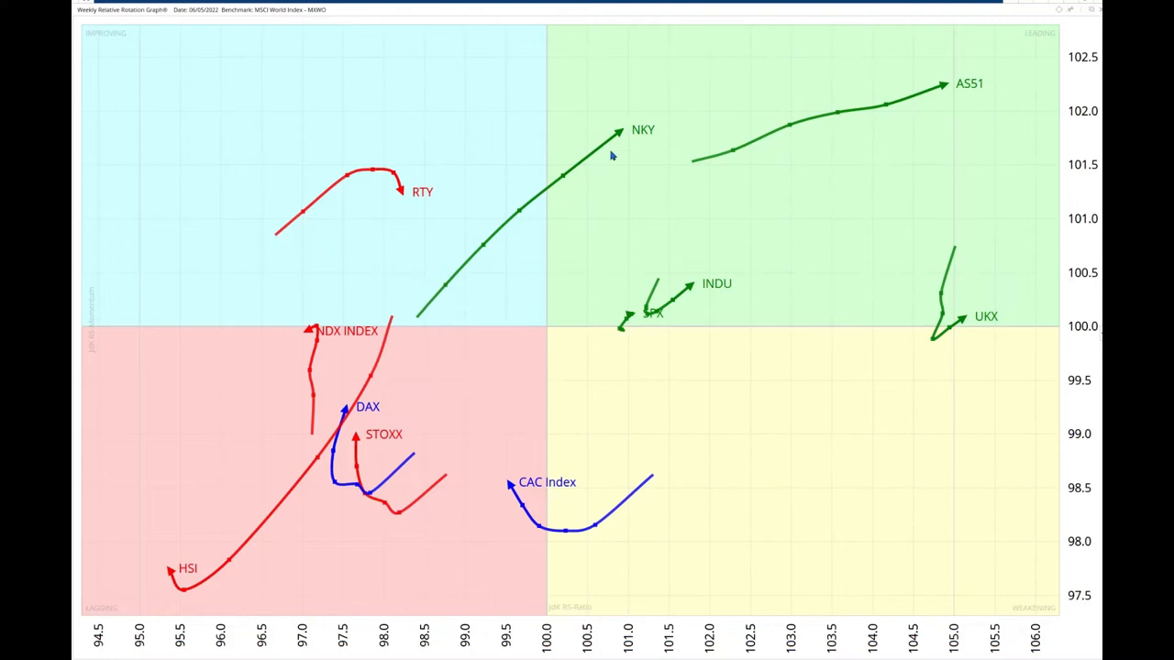
mouse_move(527, 273)
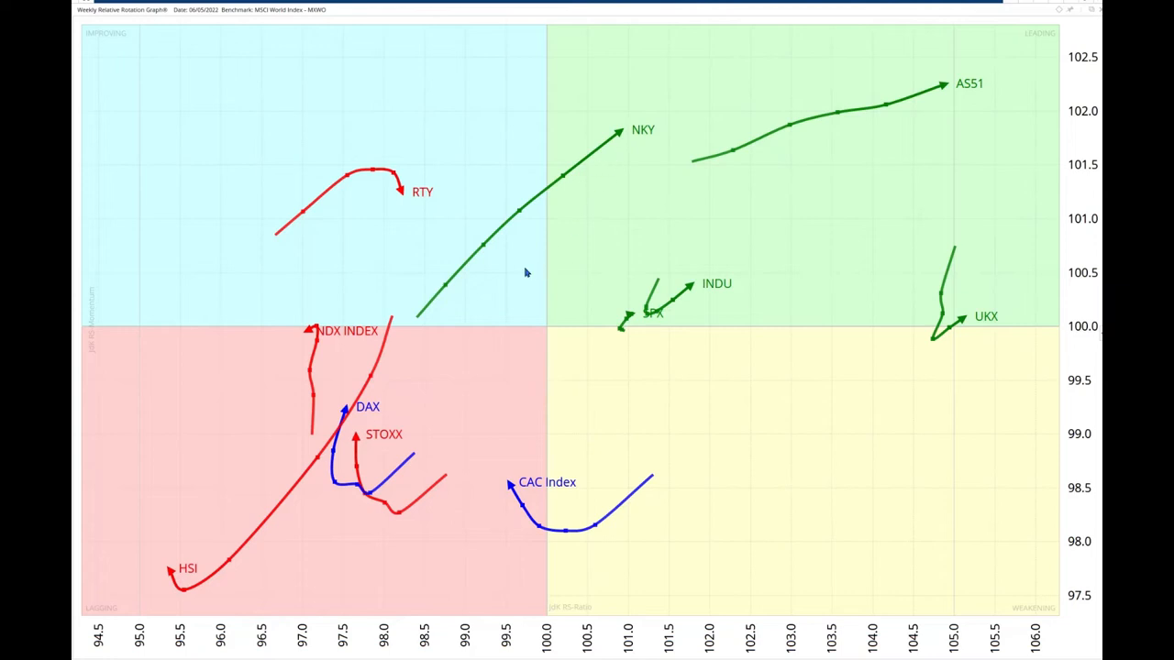
mouse_move(537, 254)
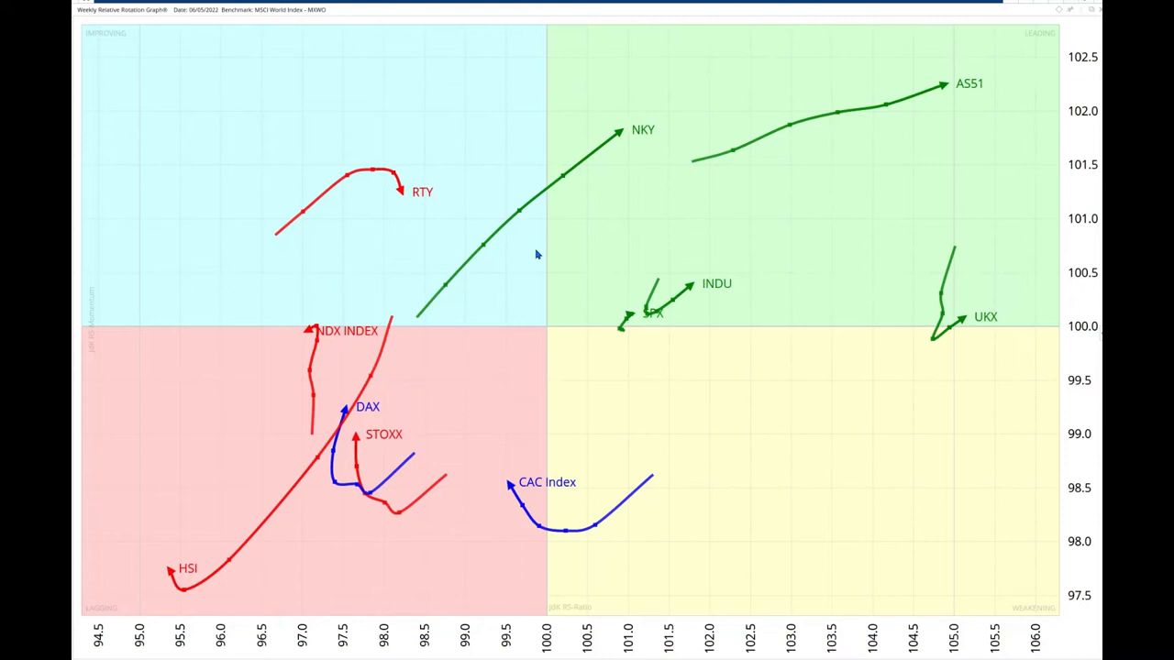
mouse_move(431, 315)
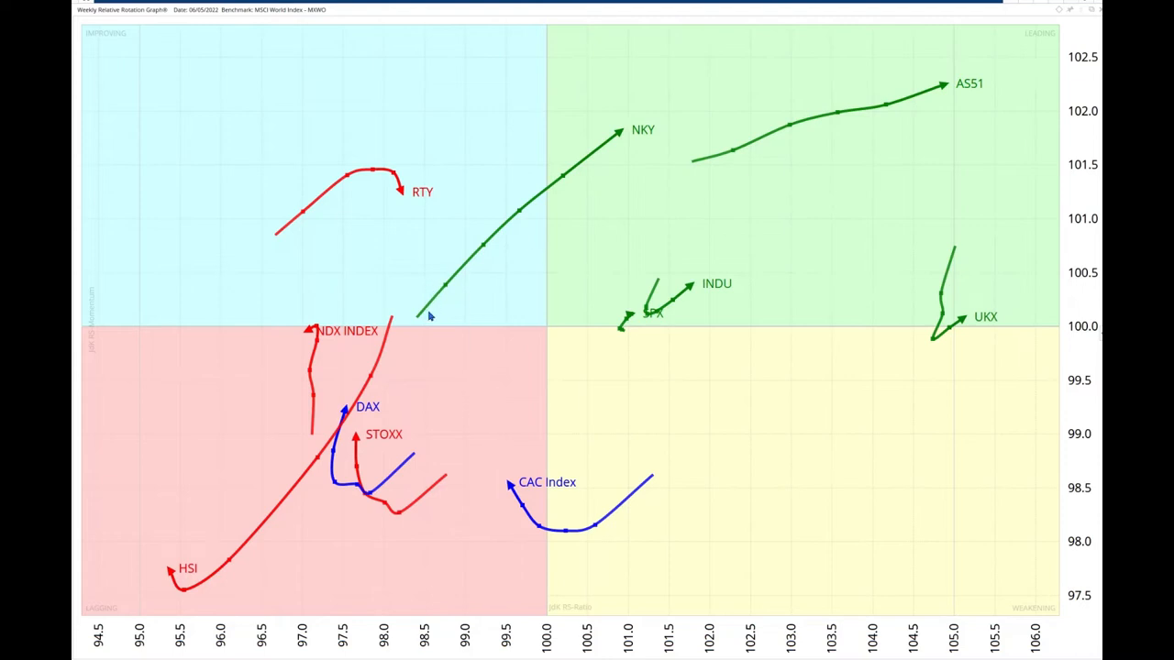
mouse_move(575, 212)
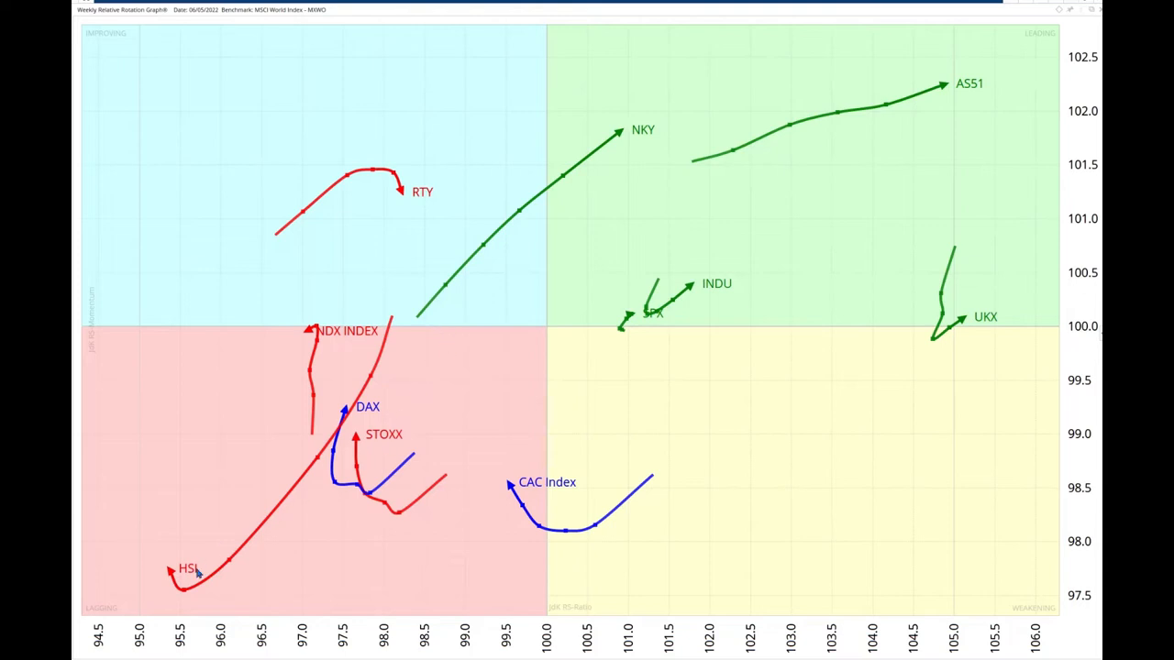
mouse_move(207, 598)
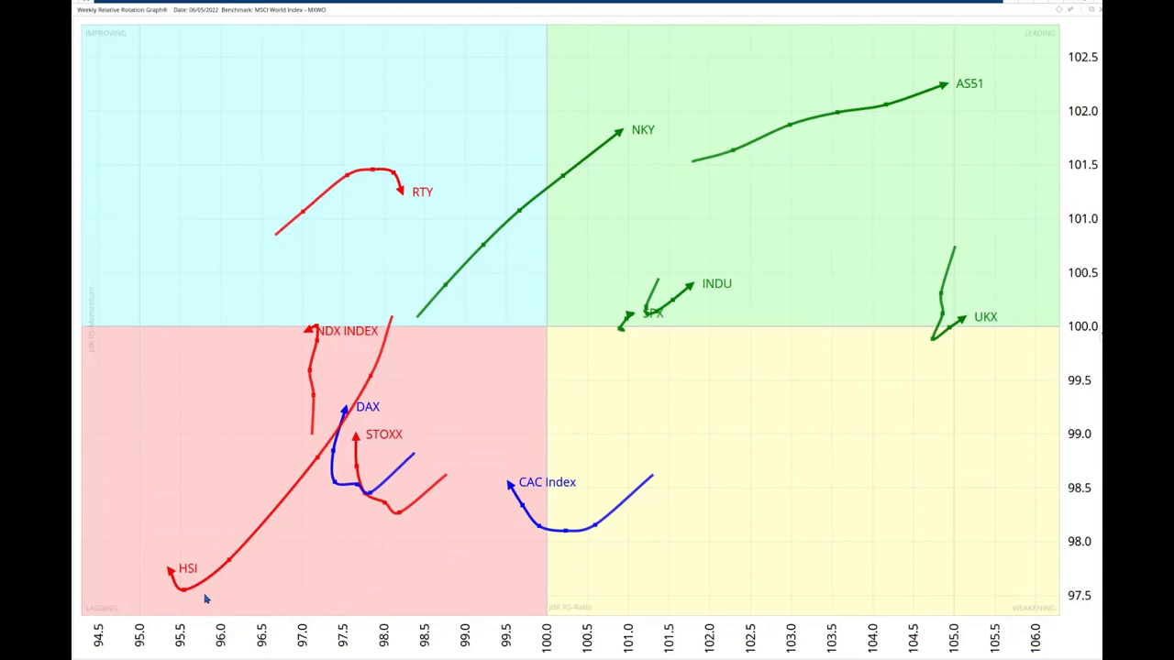
mouse_move(172, 587)
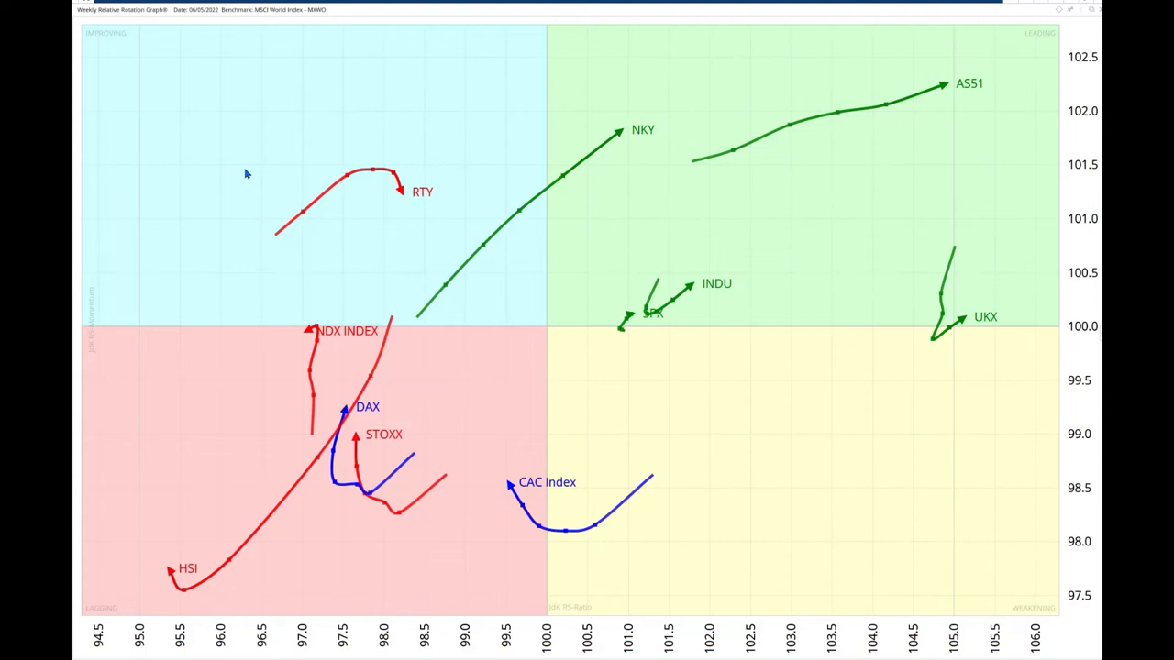
mouse_move(952, 335)
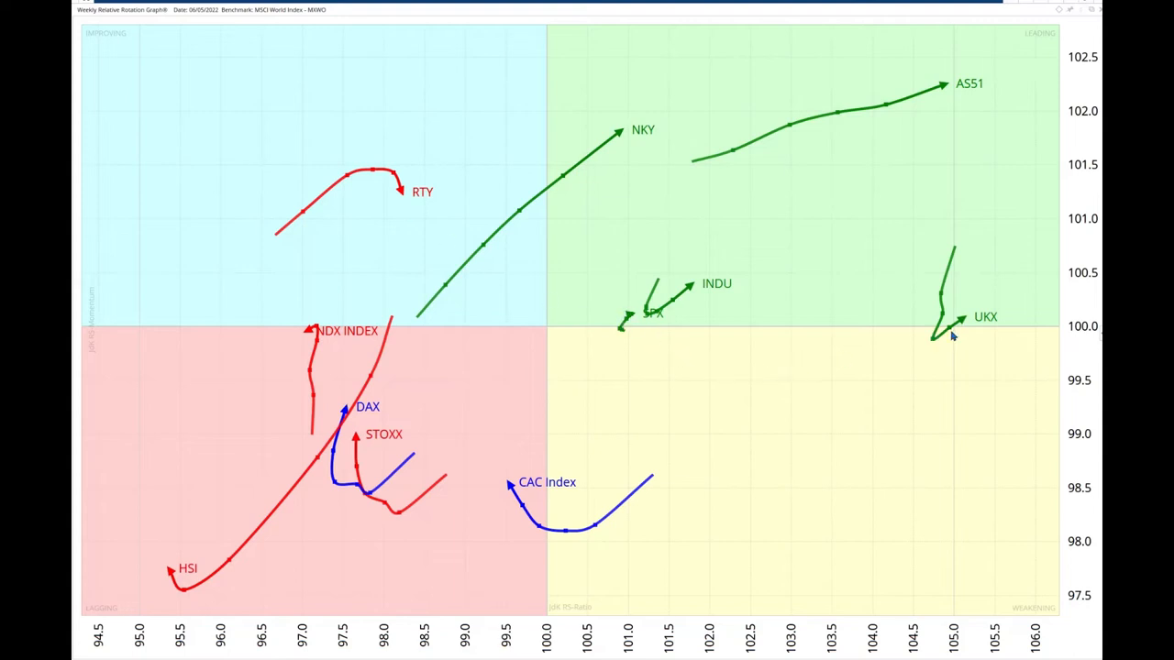
mouse_move(954, 325)
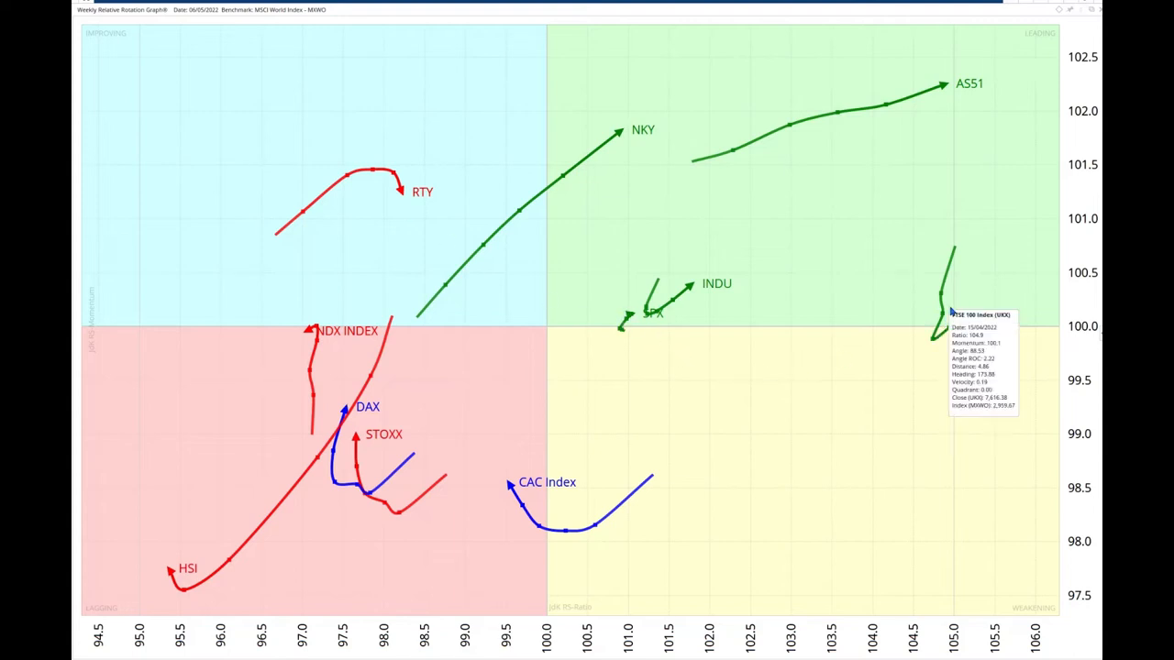
mouse_move(951, 336)
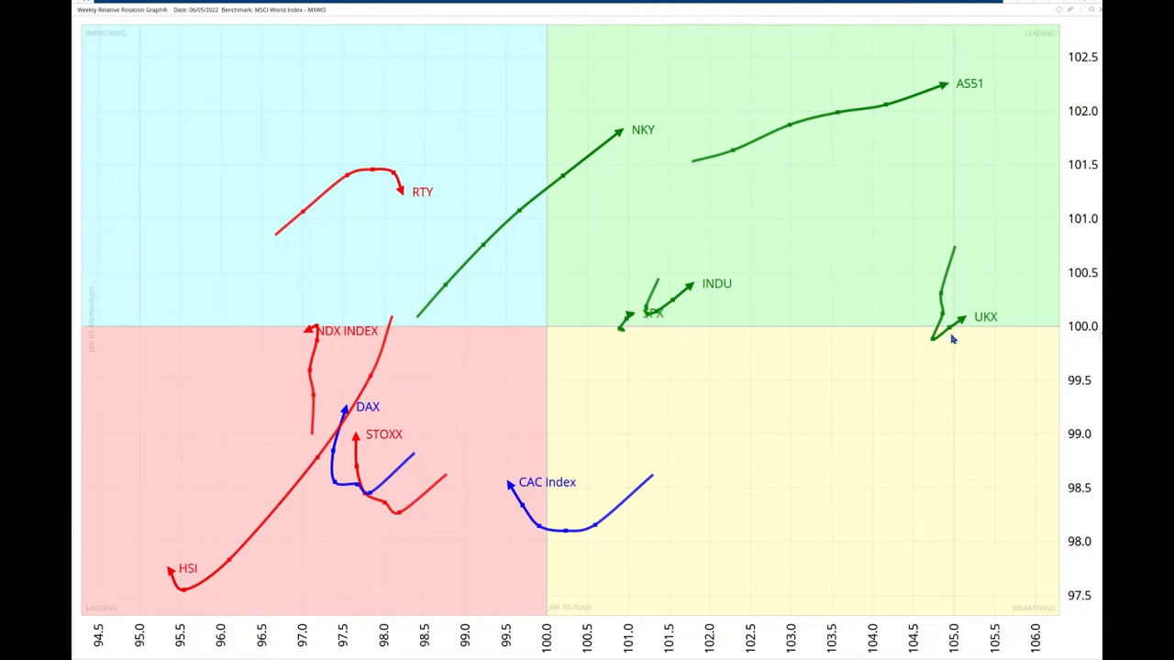
mouse_move(731, 295)
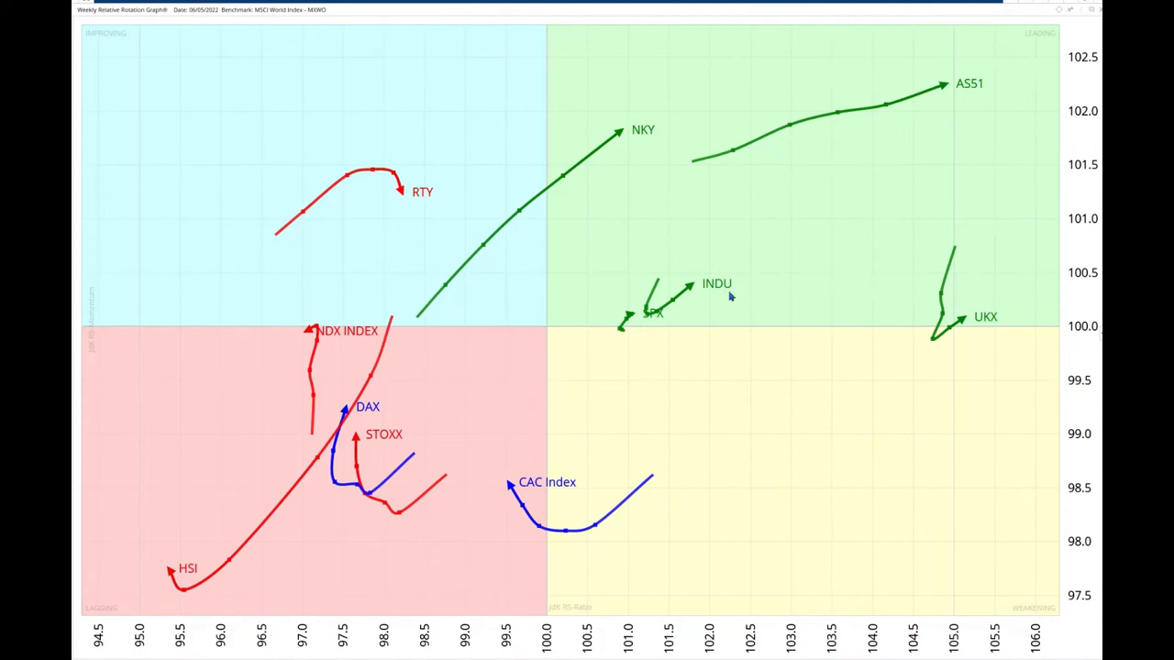
mouse_move(924, 134)
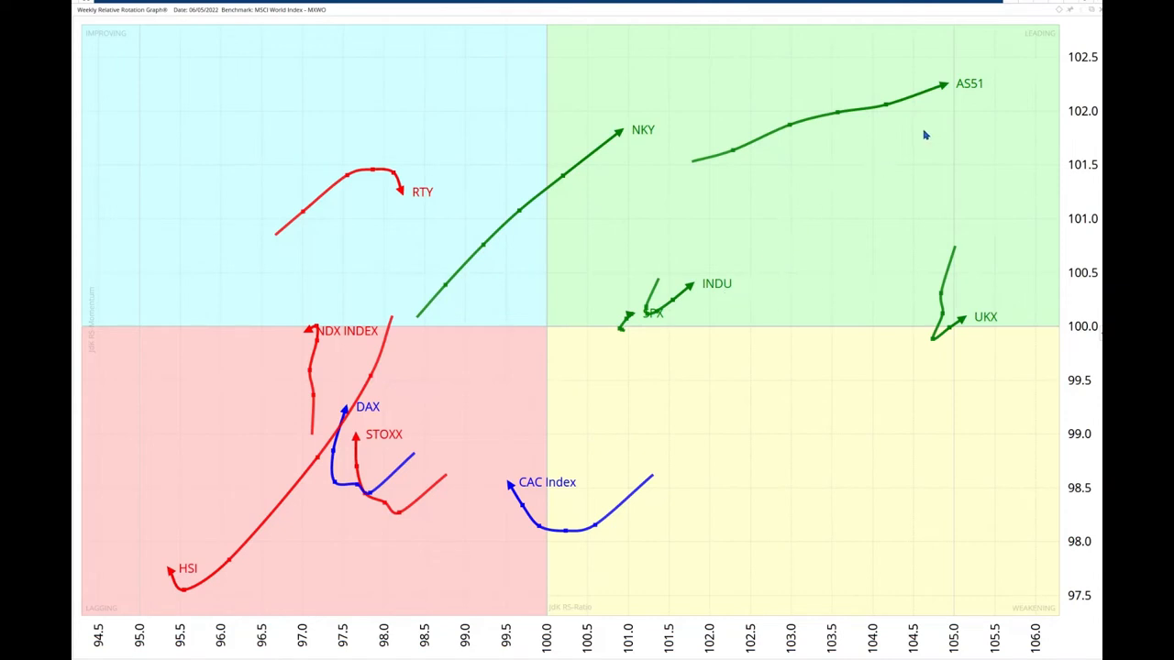
mouse_move(940, 87)
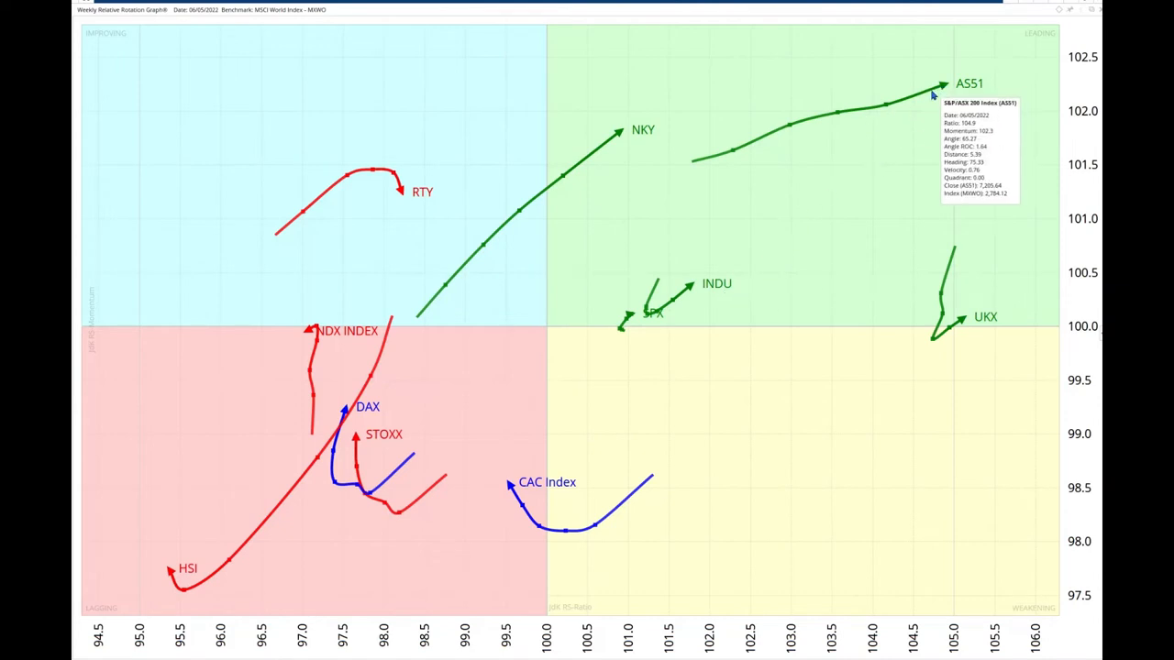
mouse_move(887, 131)
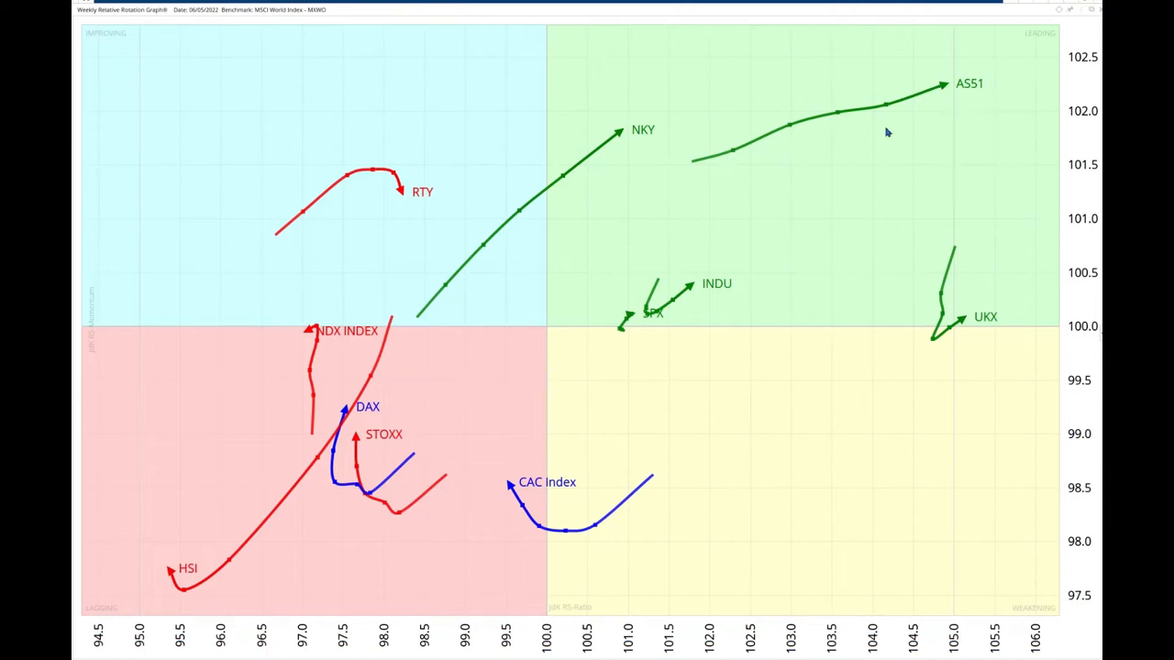
mouse_move(878, 151)
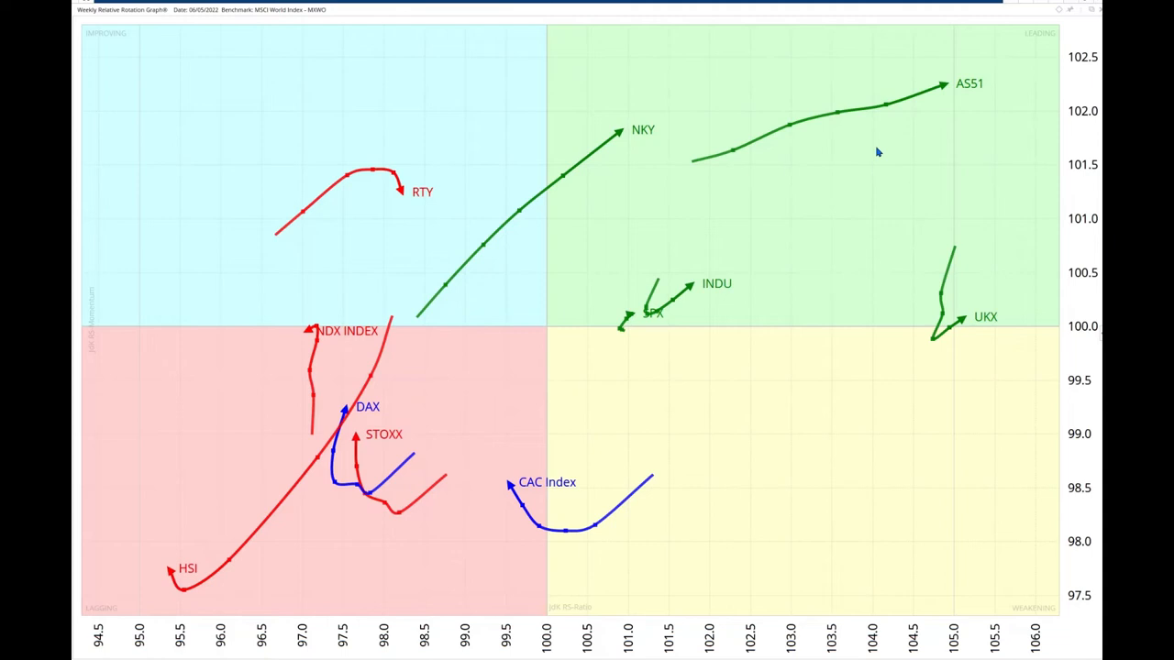
mouse_move(853, 134)
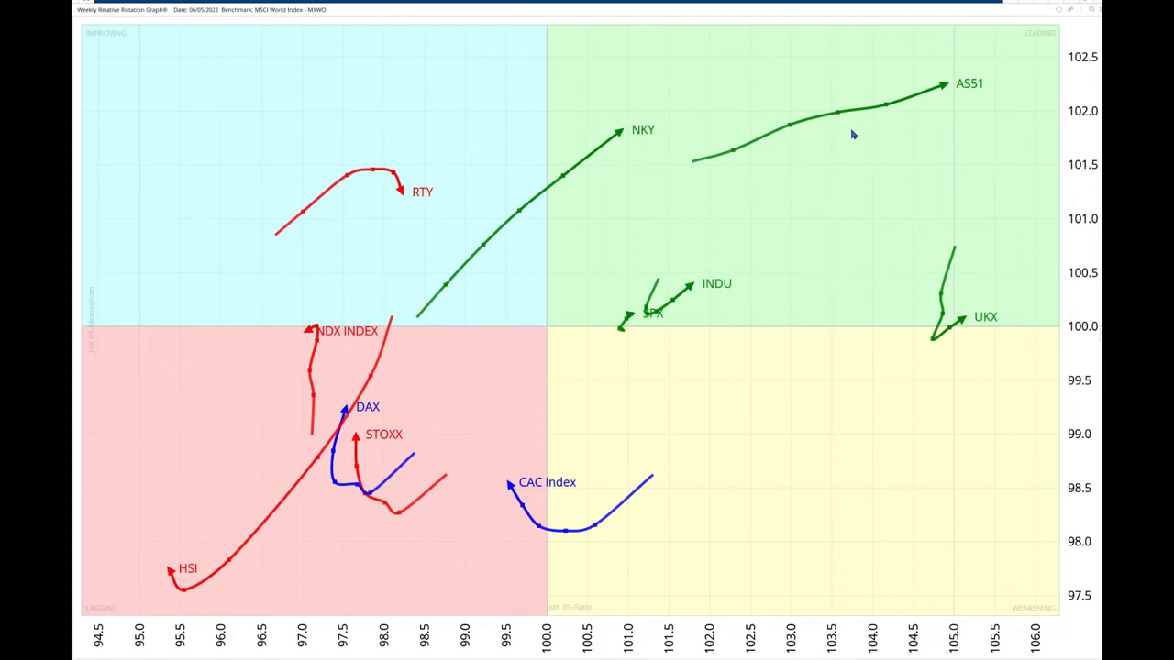
mouse_move(177, 585)
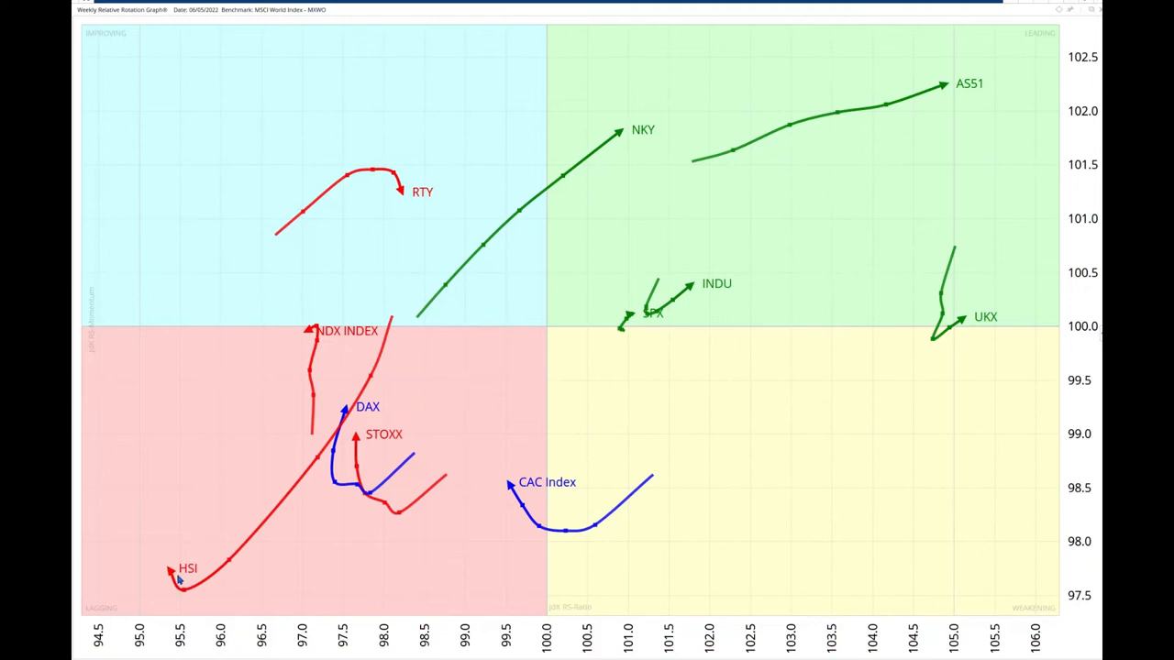
mouse_move(144, 483)
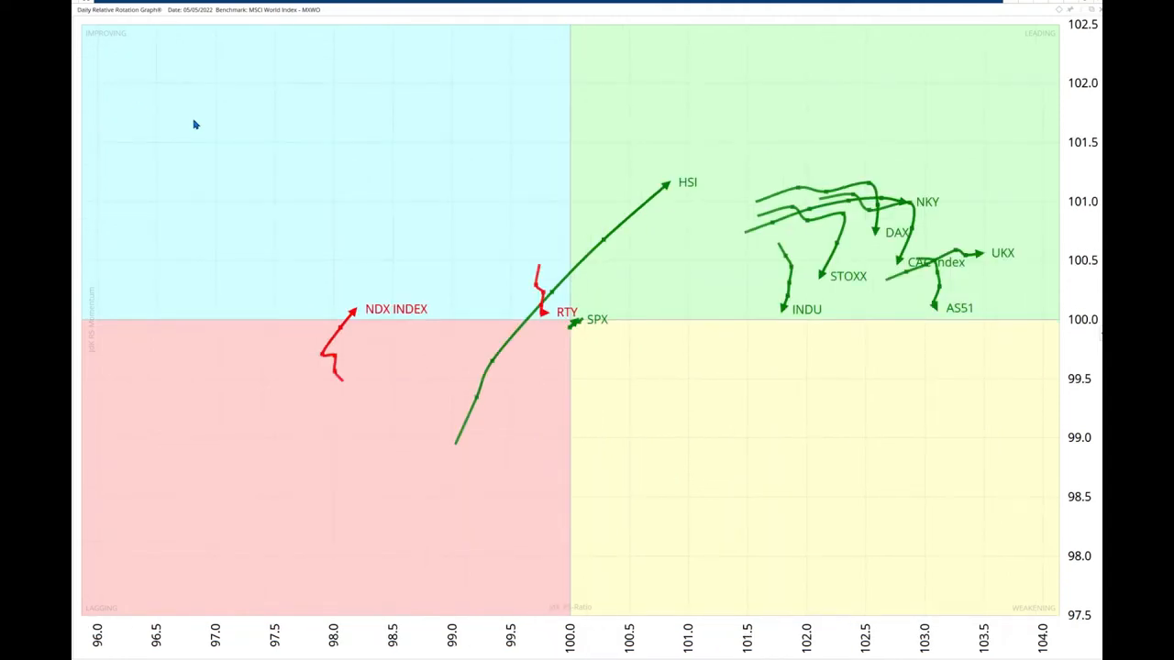
mouse_move(104, 44)
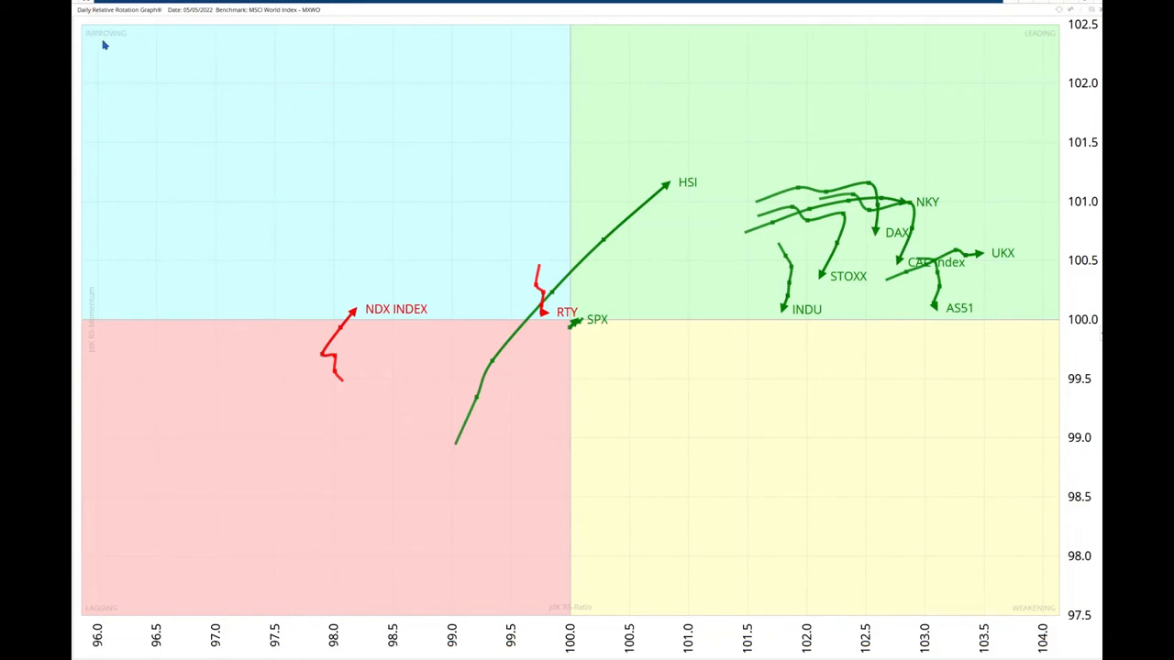
mouse_move(318, 226)
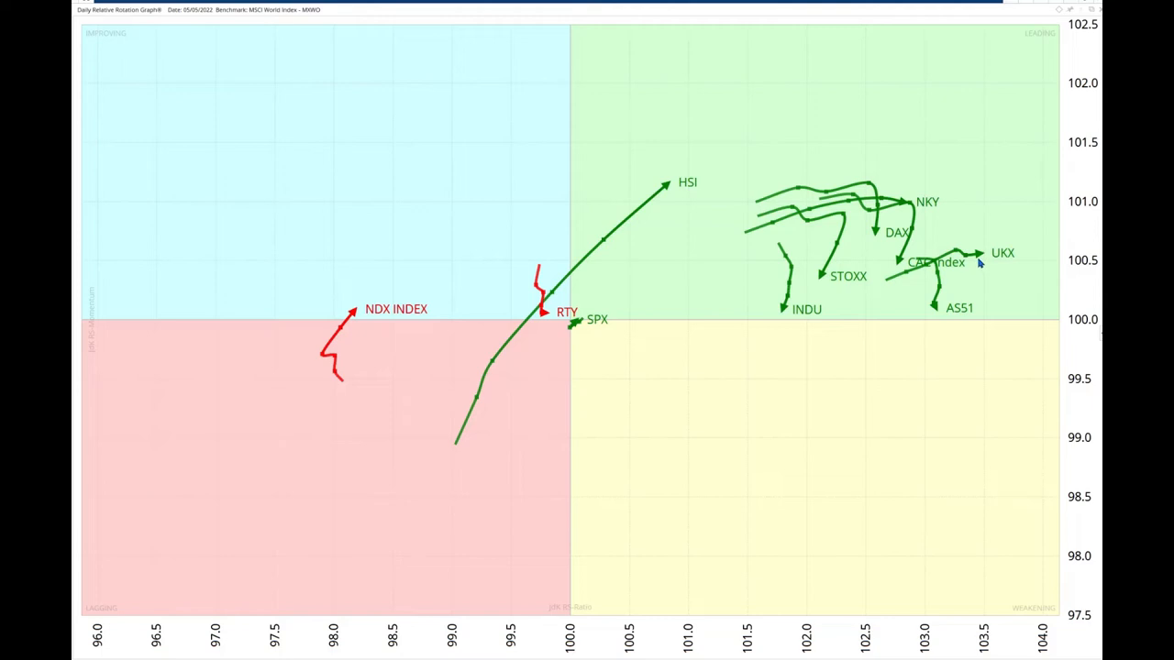
mouse_move(986, 256)
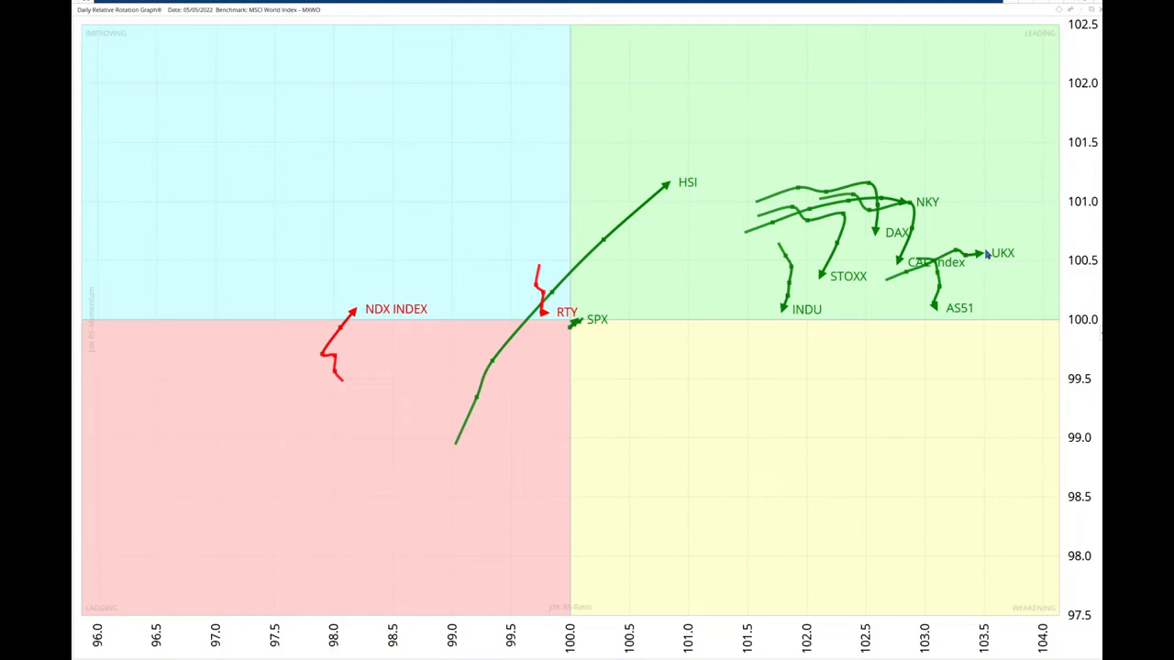
mouse_move(986, 260)
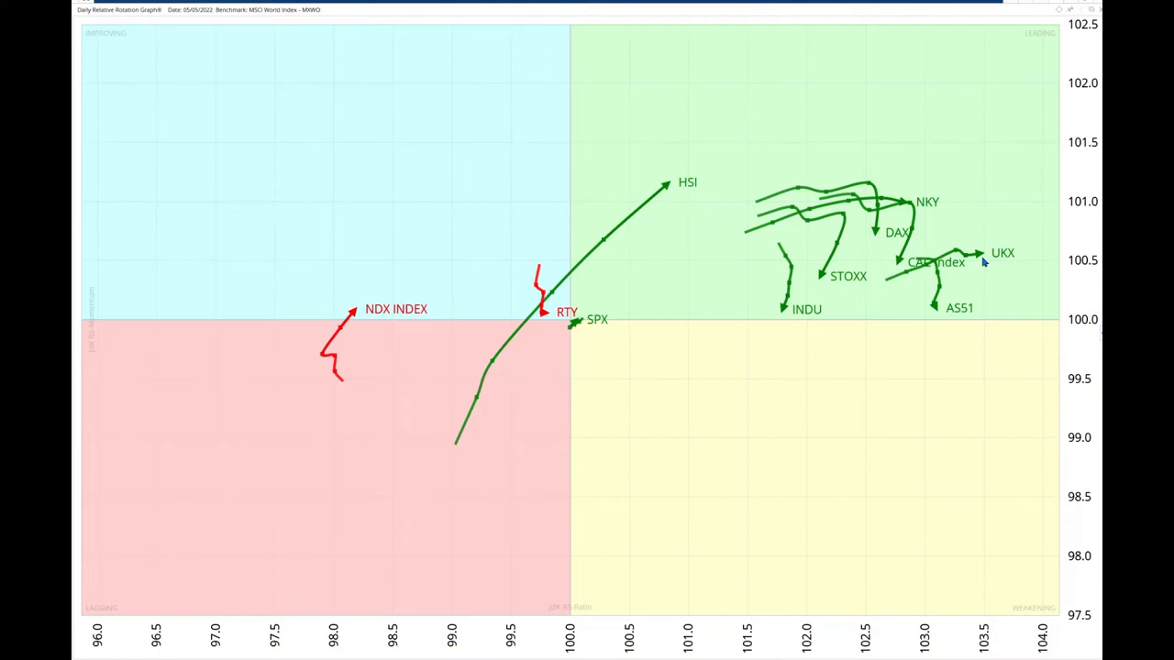
mouse_move(940, 317)
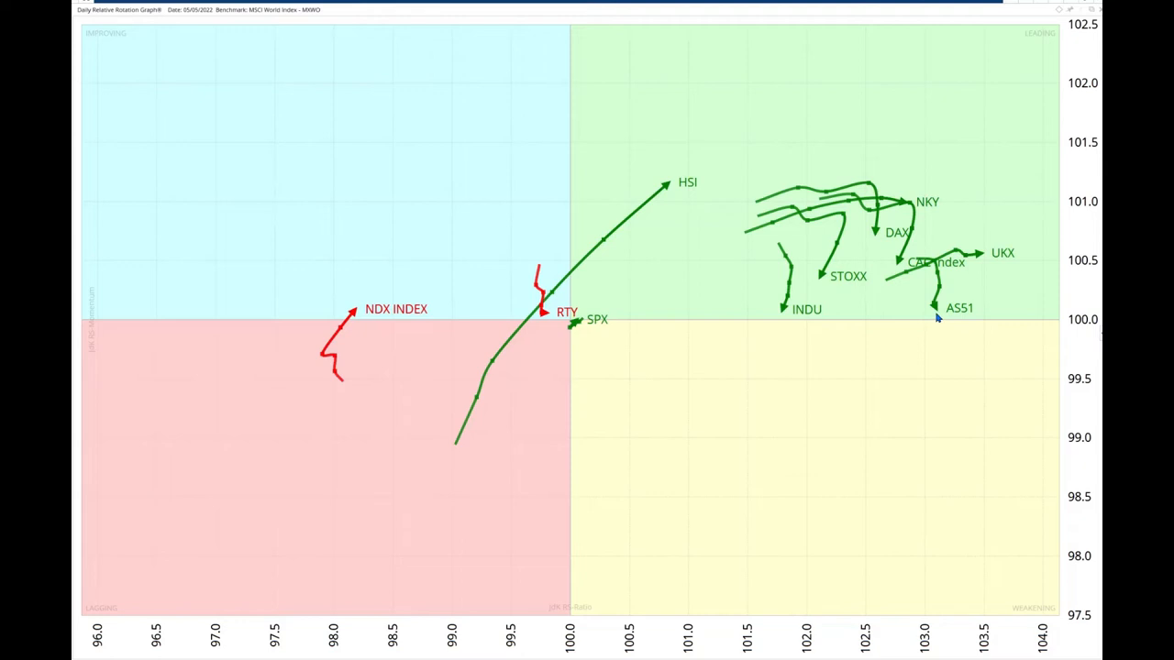
mouse_move(934, 312)
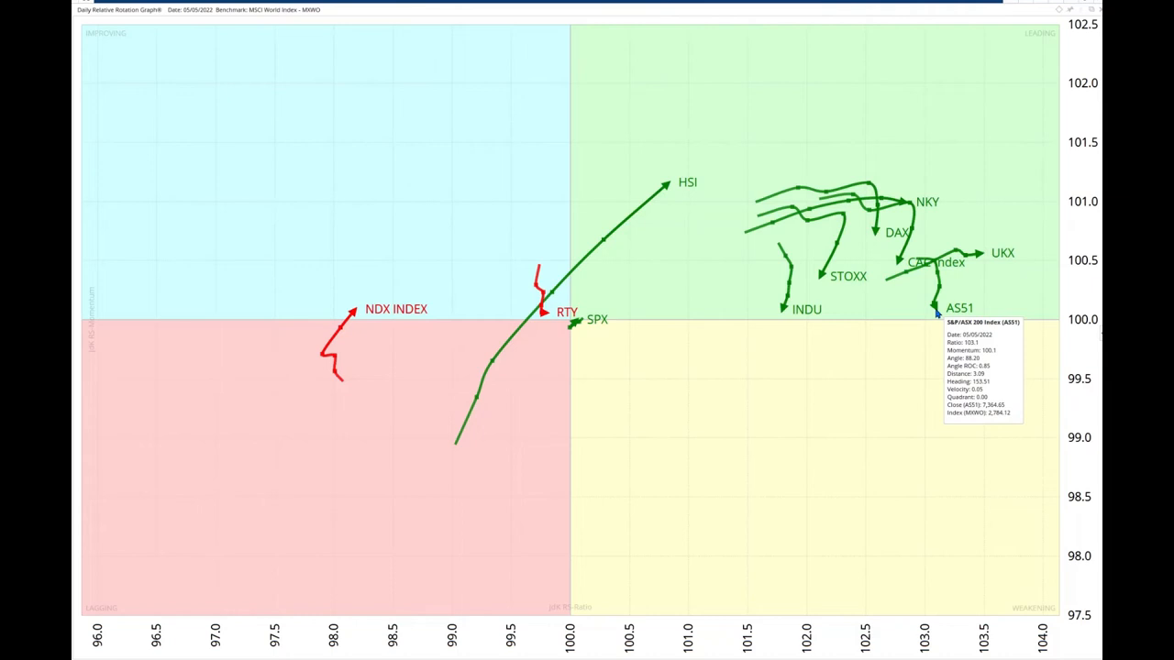
mouse_move(768, 237)
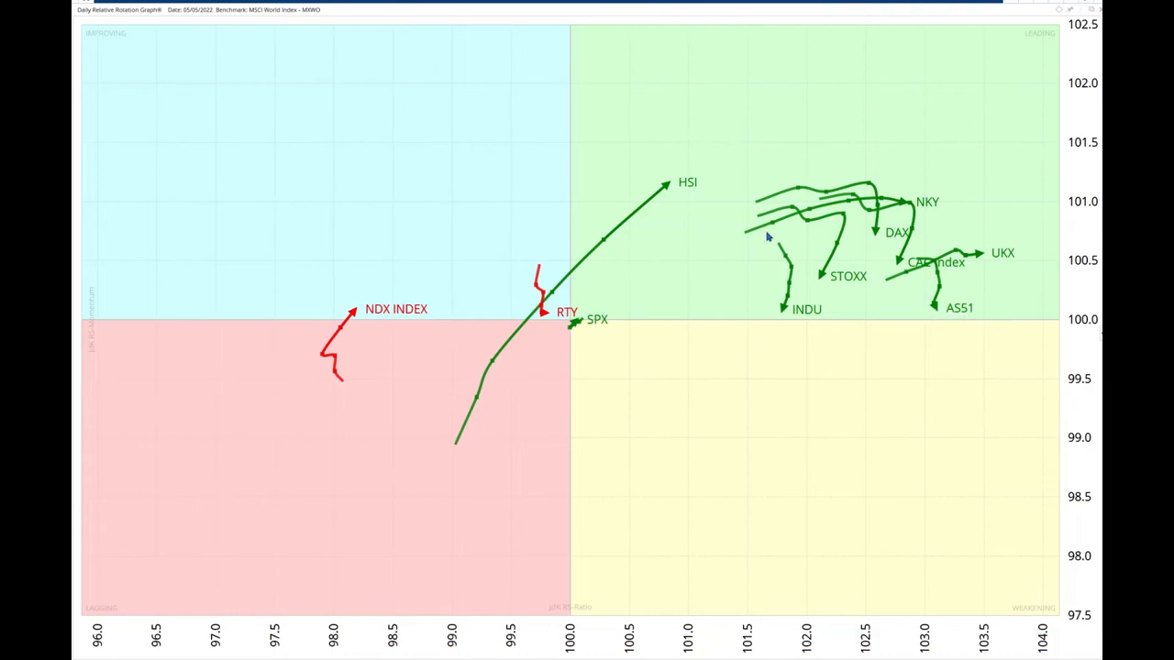
mouse_move(874, 177)
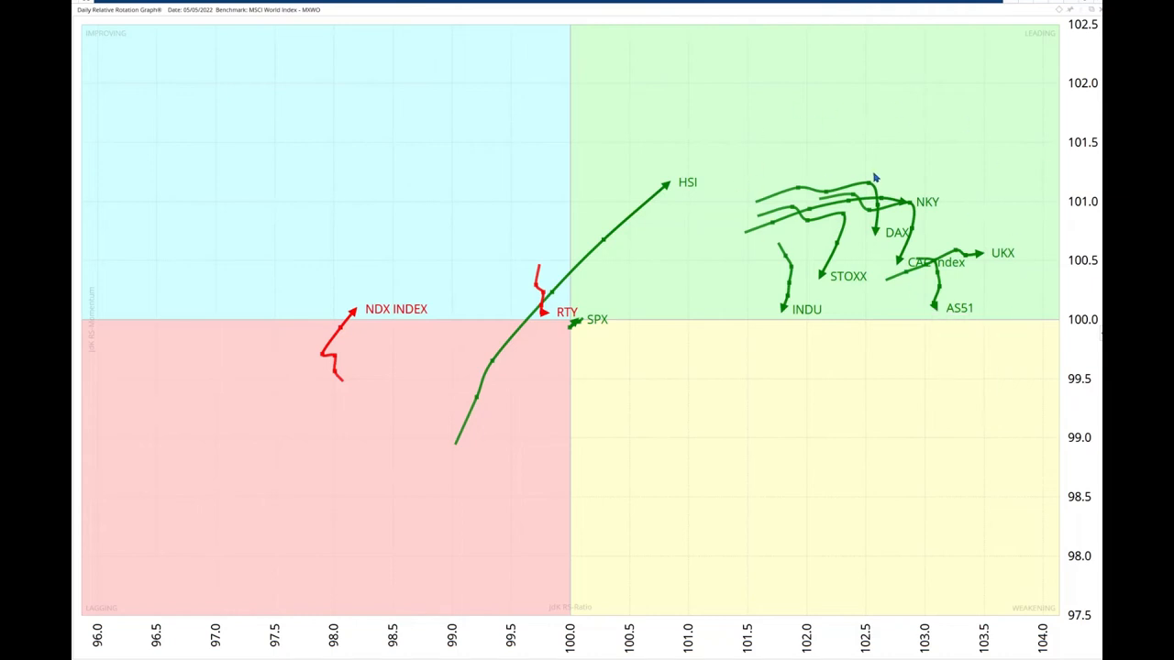
mouse_move(353, 232)
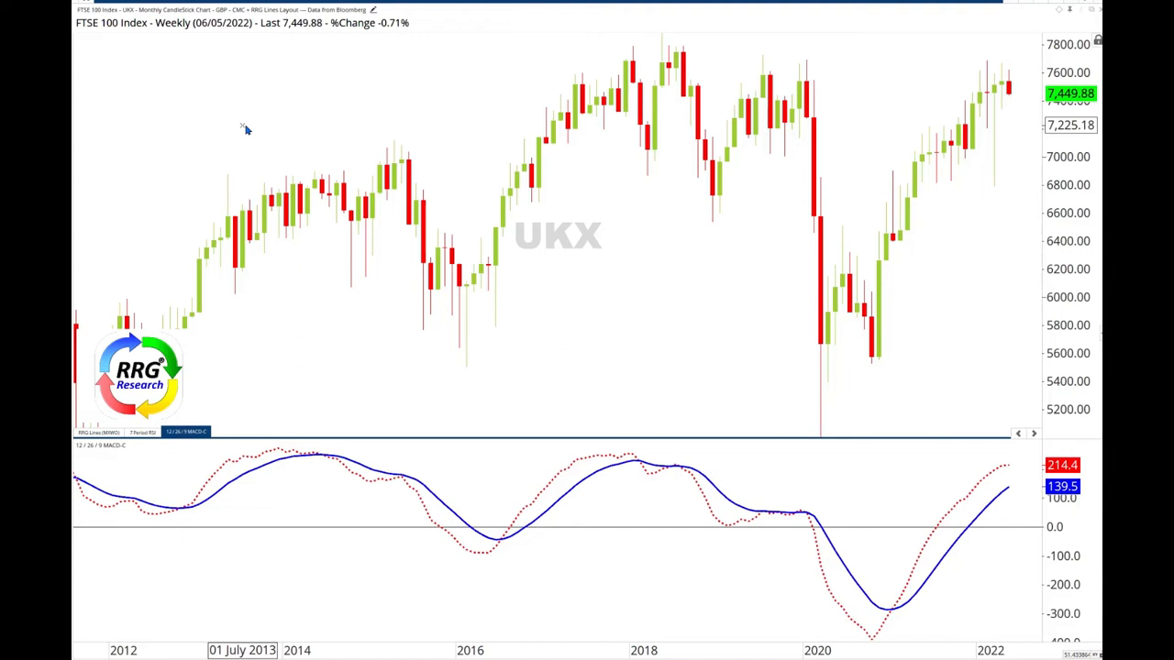
mouse_move(78, 58)
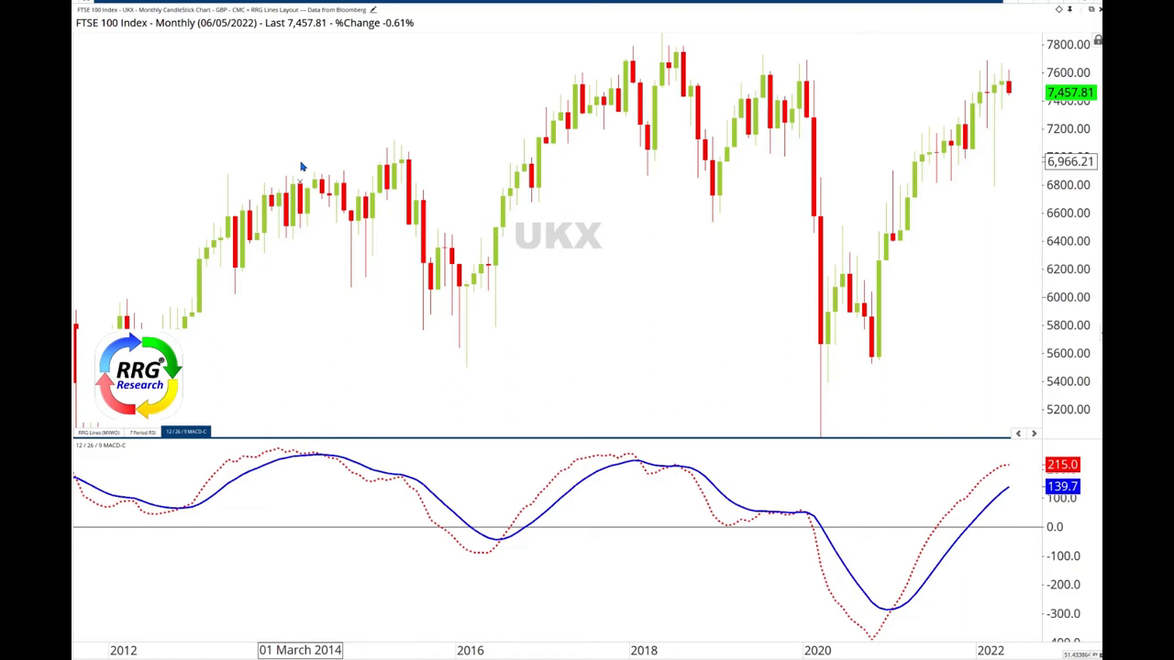
mouse_move(848, 385)
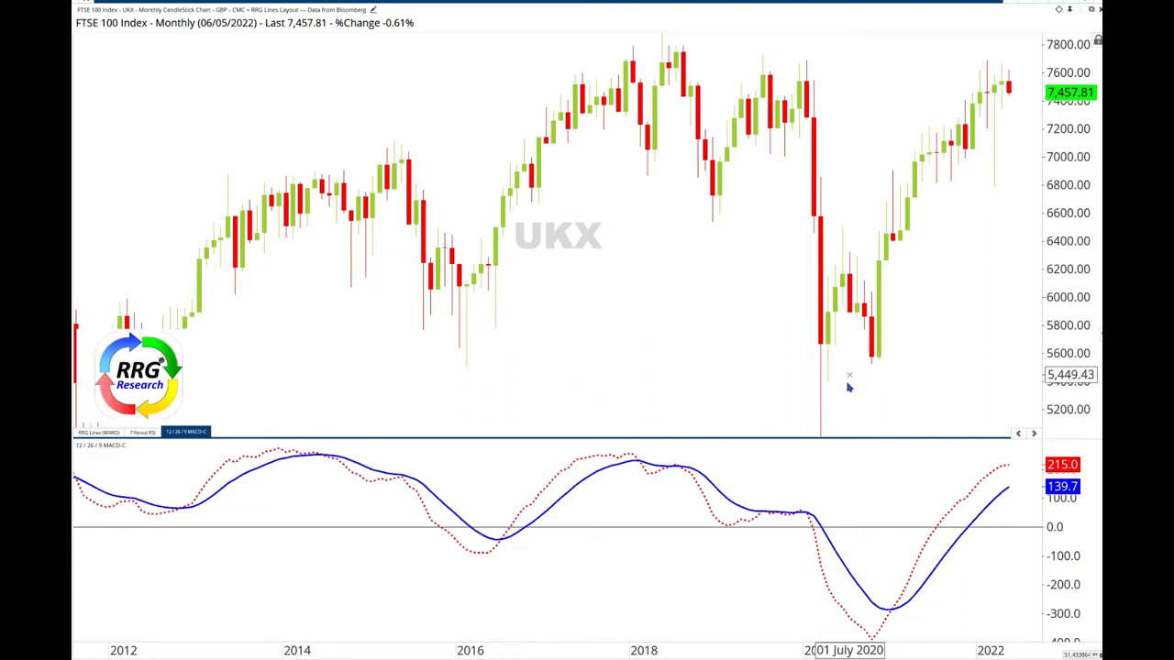
mouse_move(860, 406)
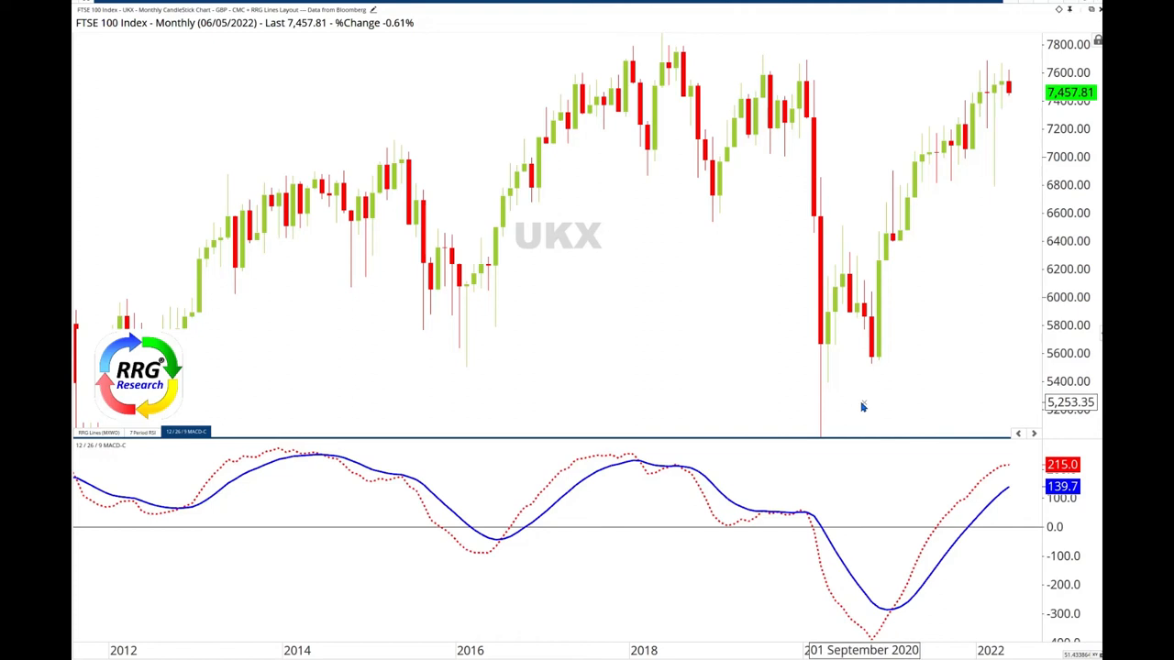
mouse_move(921, 198)
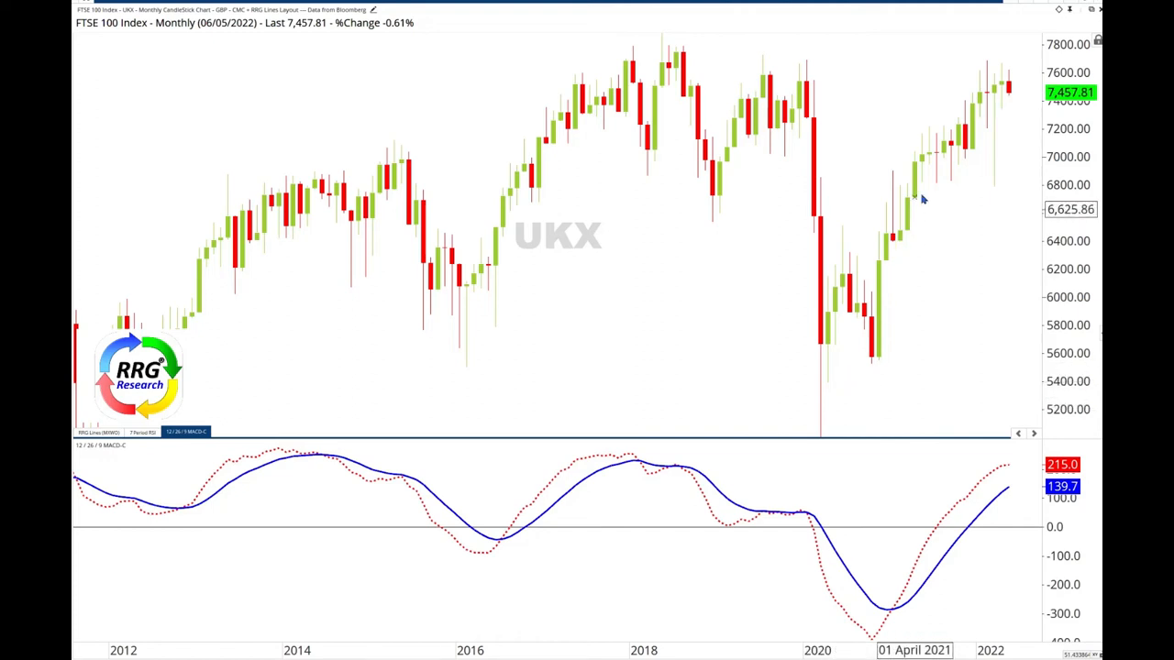
mouse_move(514, 147)
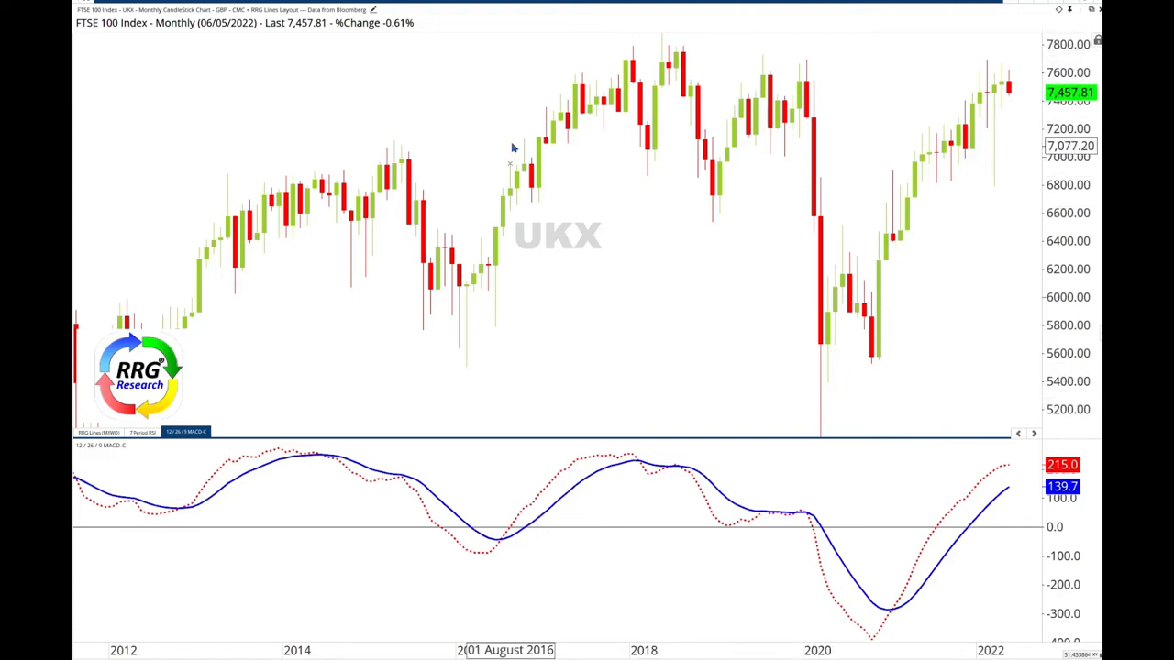
mouse_move(963, 101)
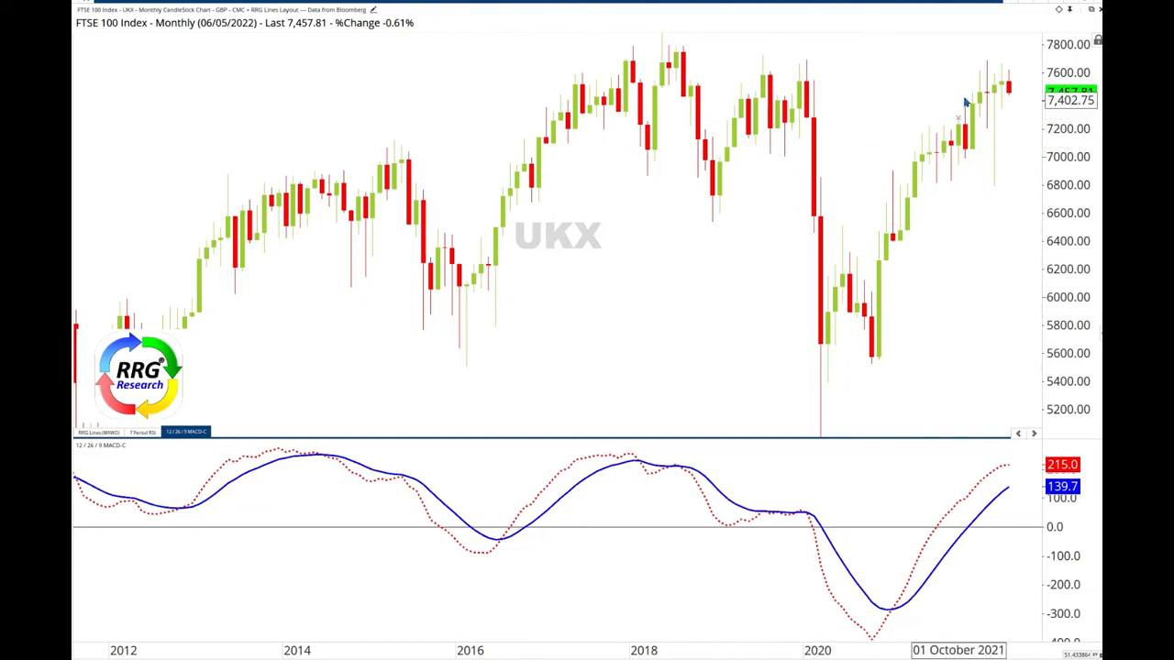
mouse_move(711, 95)
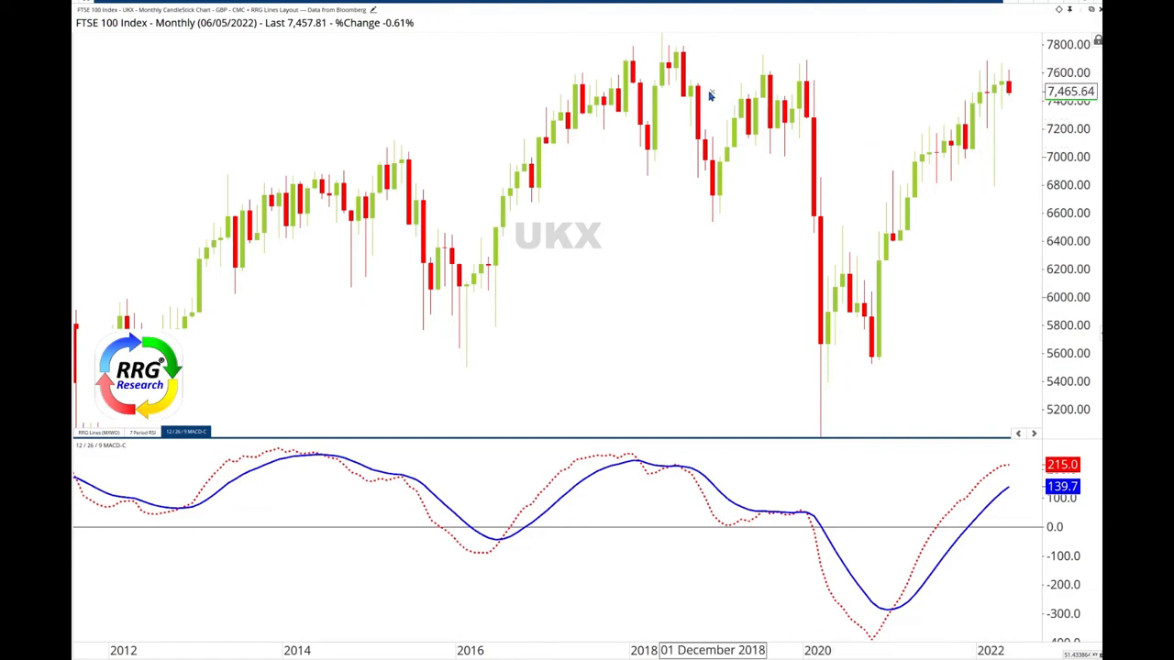
mouse_move(921, 595)
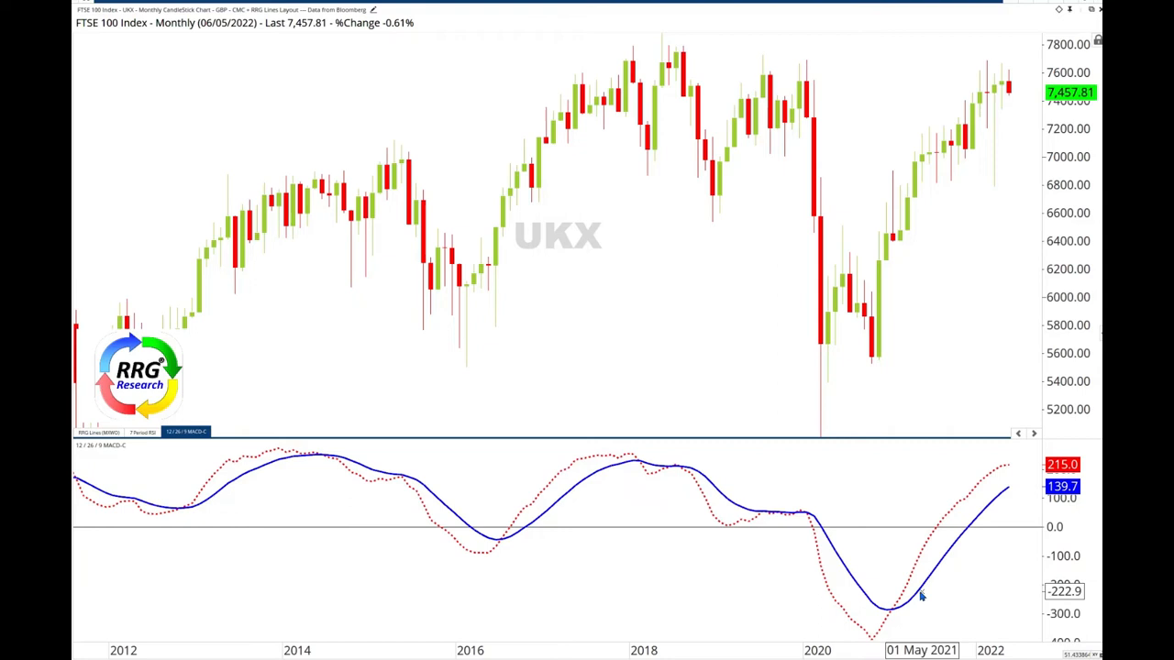
mouse_move(989, 497)
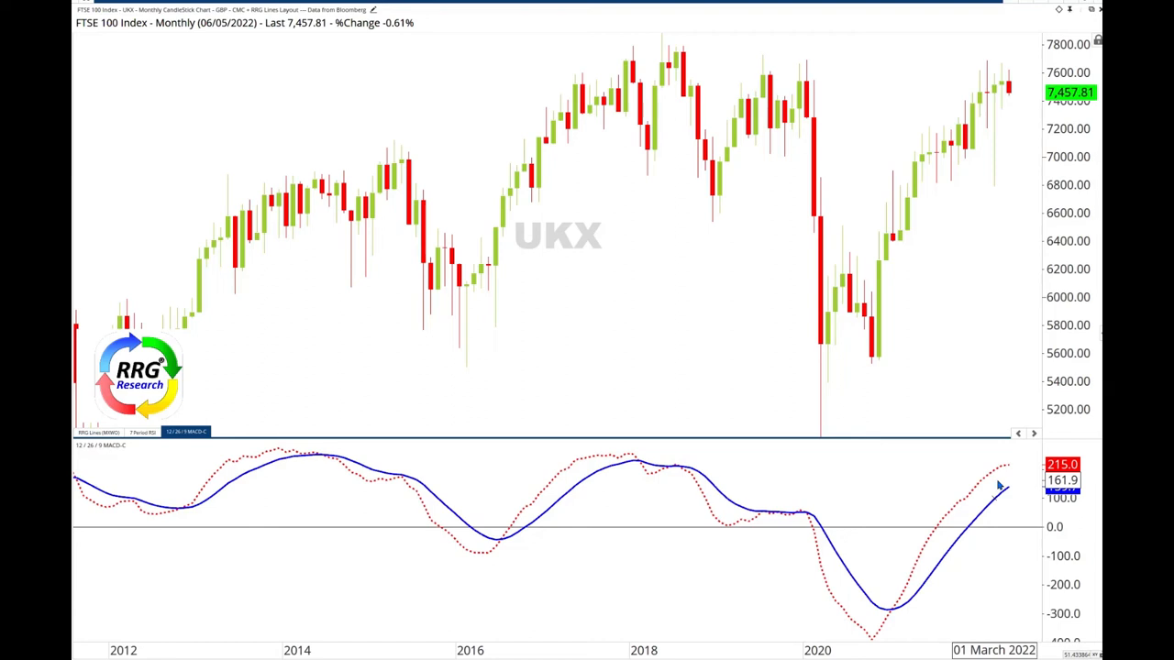
mouse_move(670, 96)
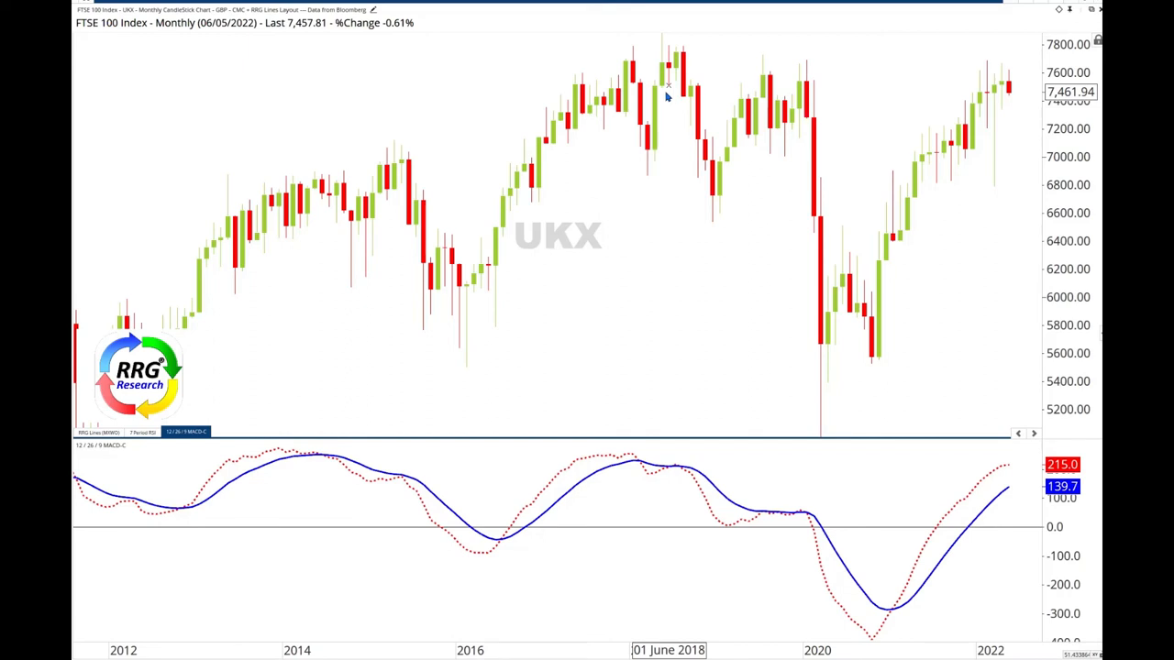
mouse_move(333, 71)
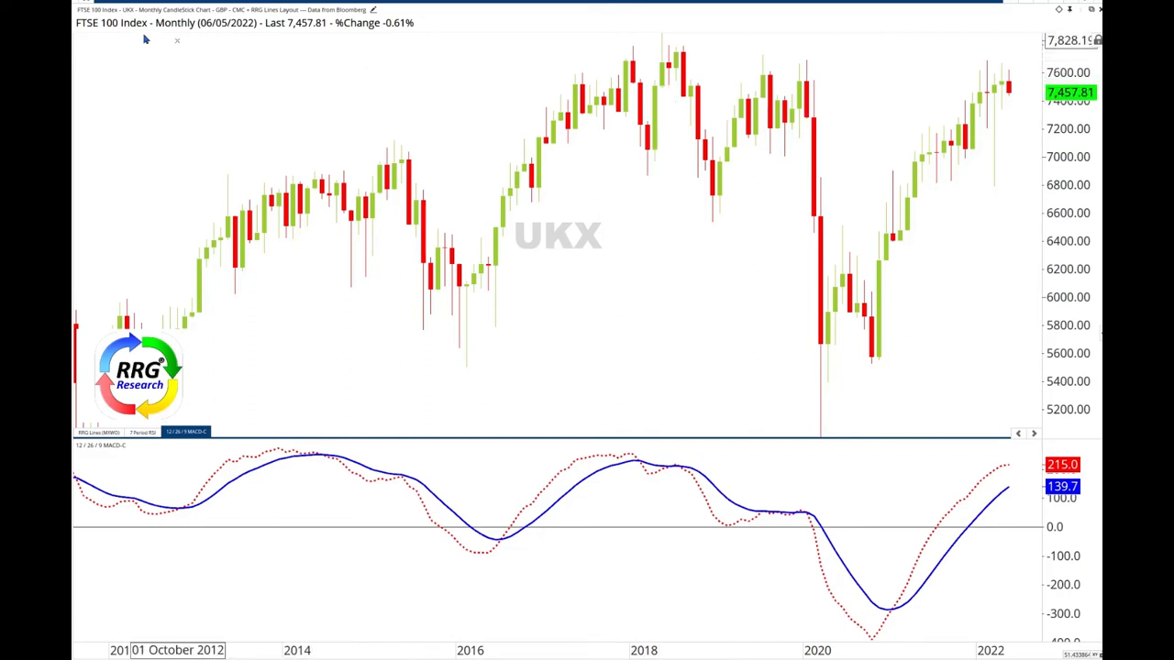
Switch the FTSE 100 (UKX) chart to daily candlesticks with the 7-period RSI panel.
left_click(143, 432)
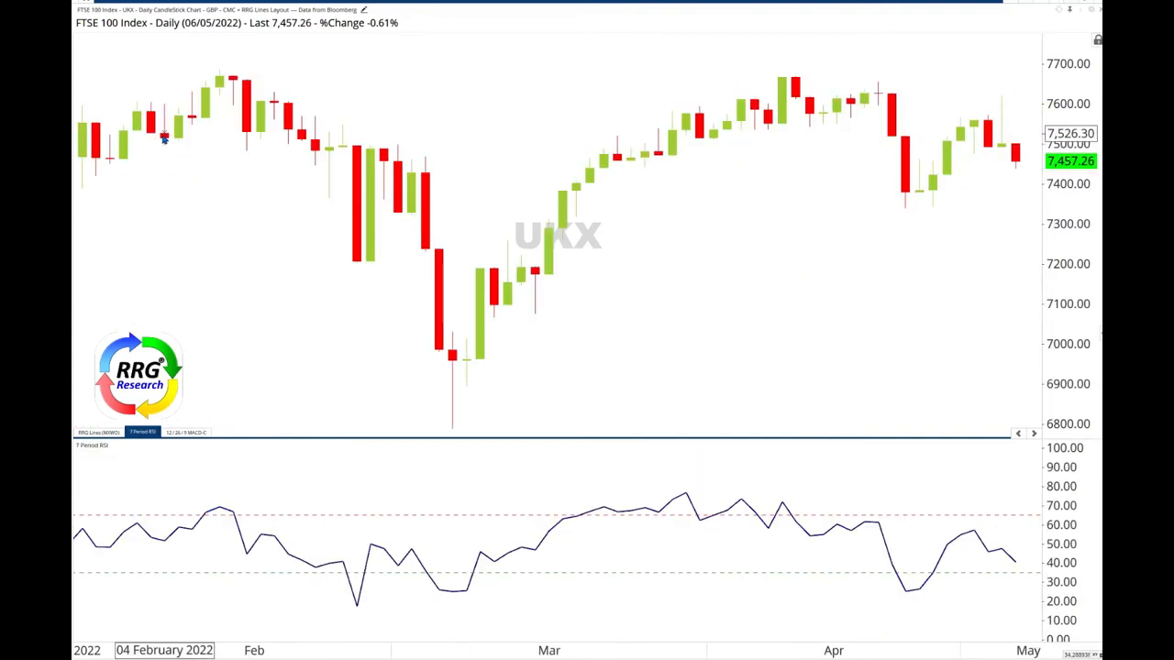
mouse_move(156, 124)
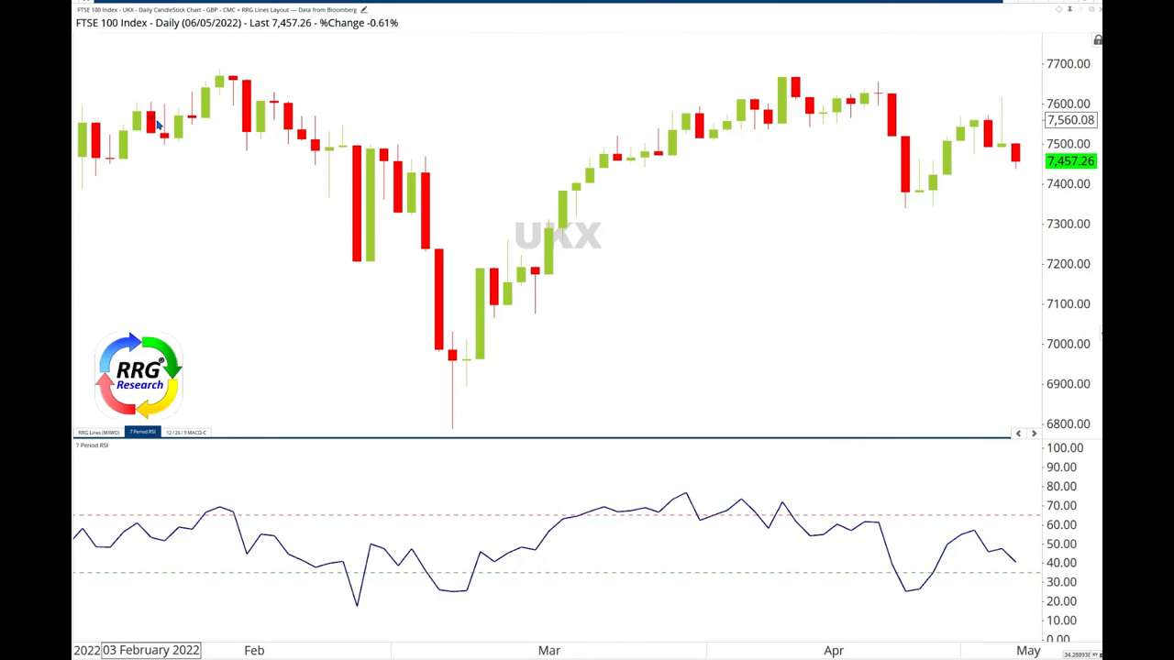
mouse_move(931, 176)
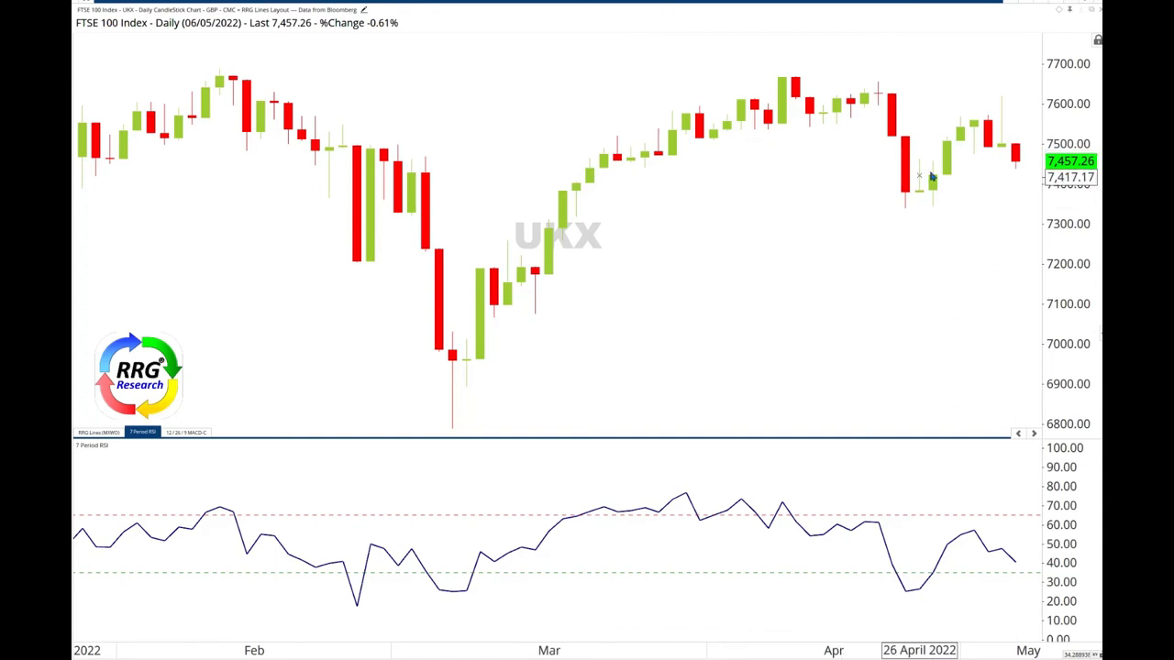
mouse_move(873, 96)
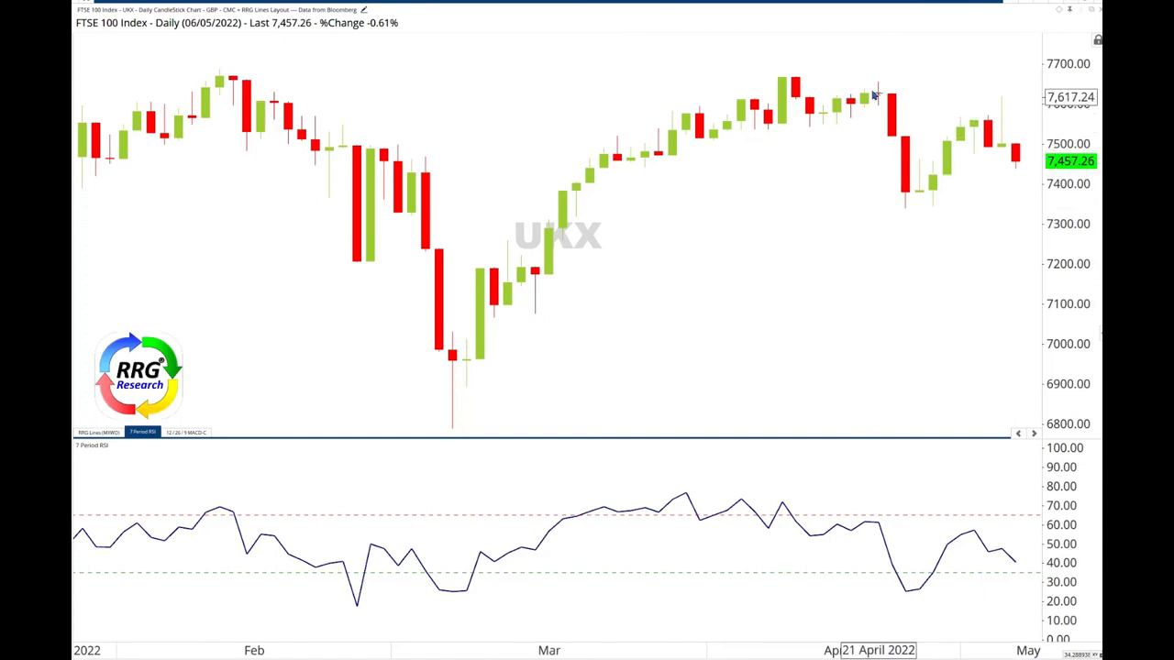
mouse_move(823, 110)
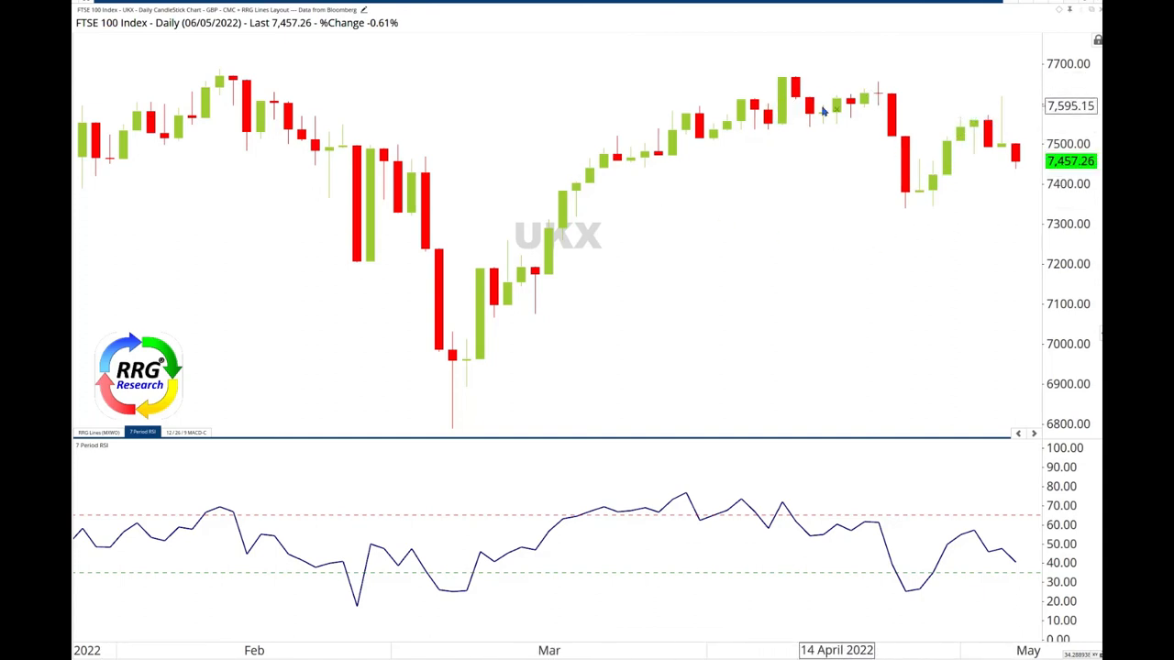
mouse_move(767, 204)
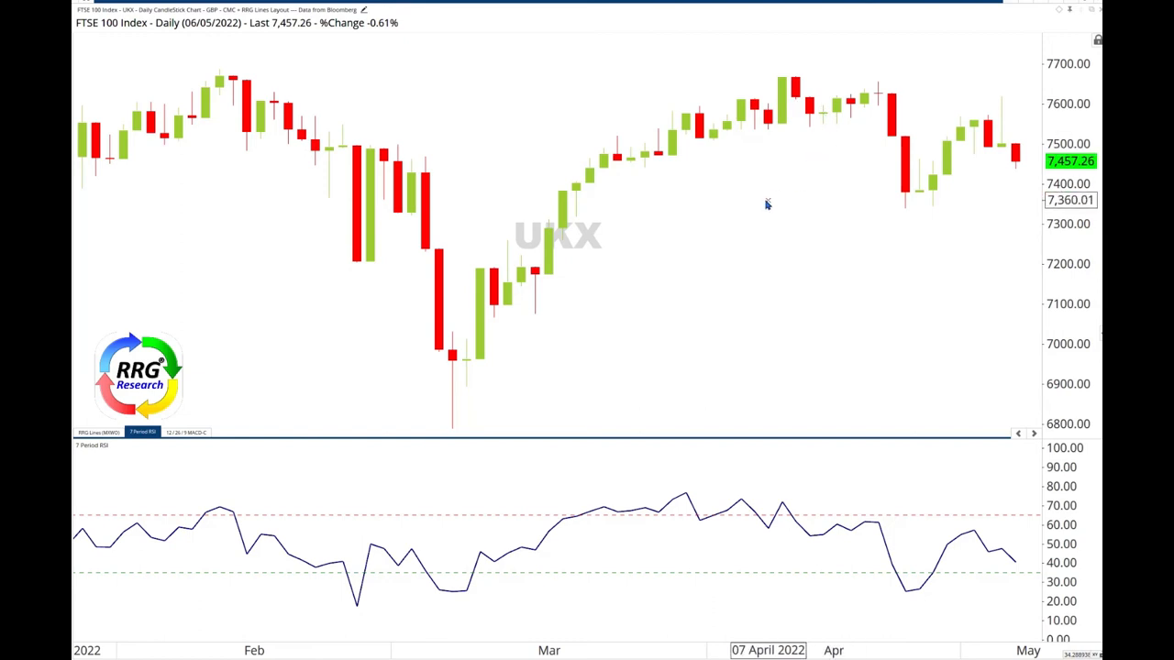
mouse_move(835, 526)
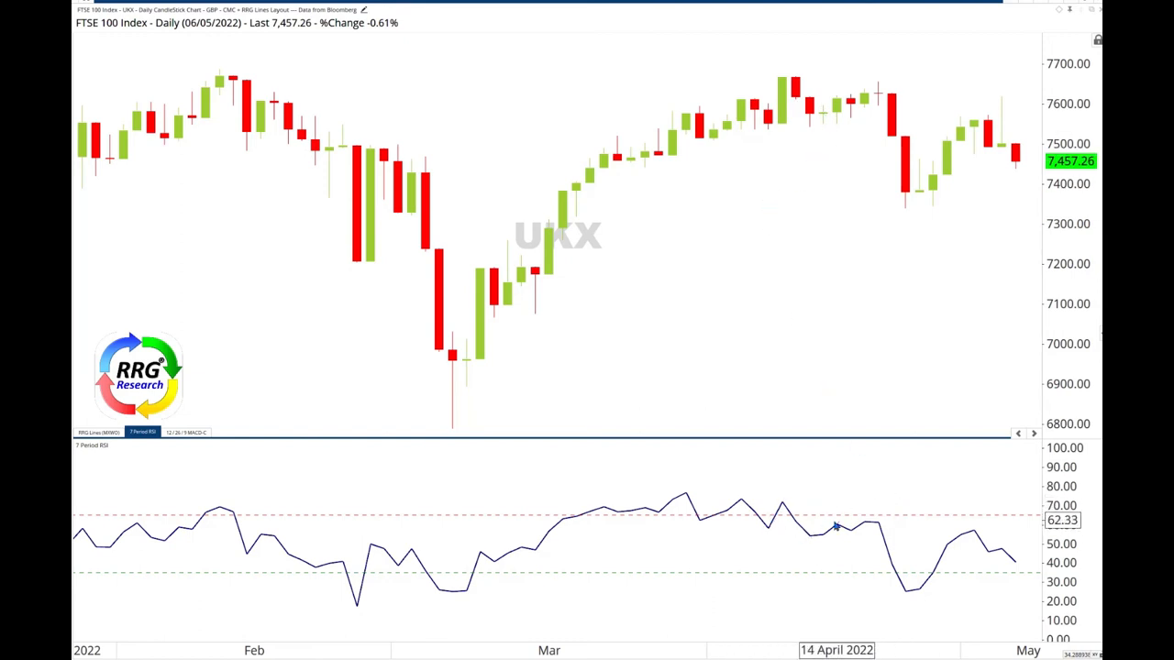
mouse_move(836, 200)
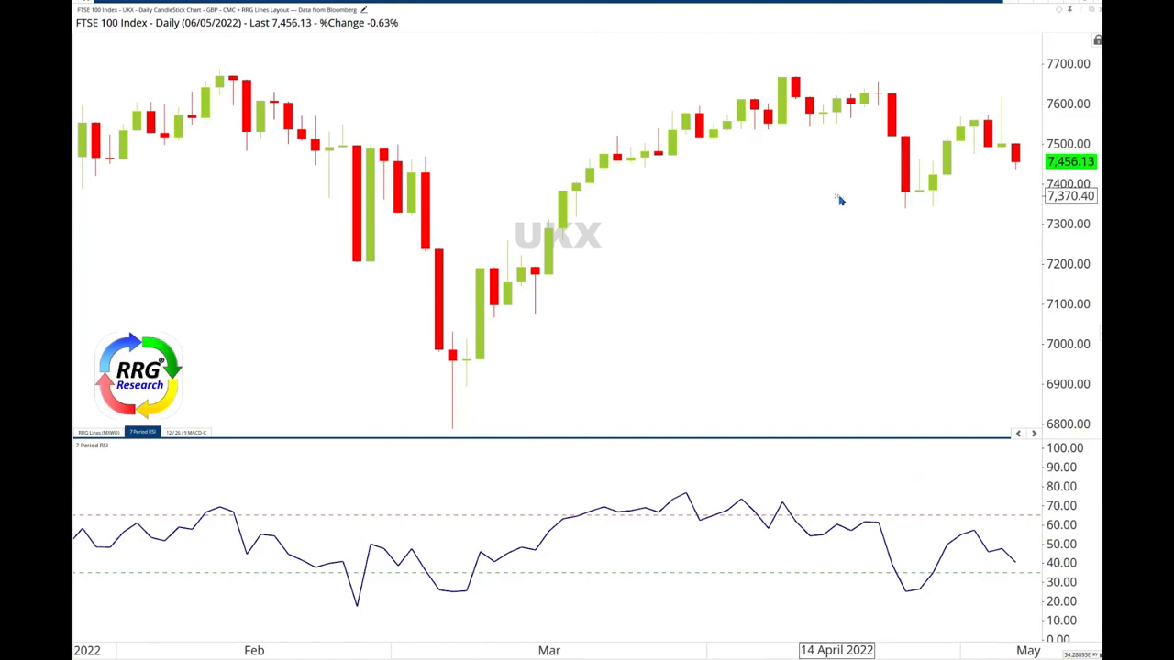
mouse_move(811, 201)
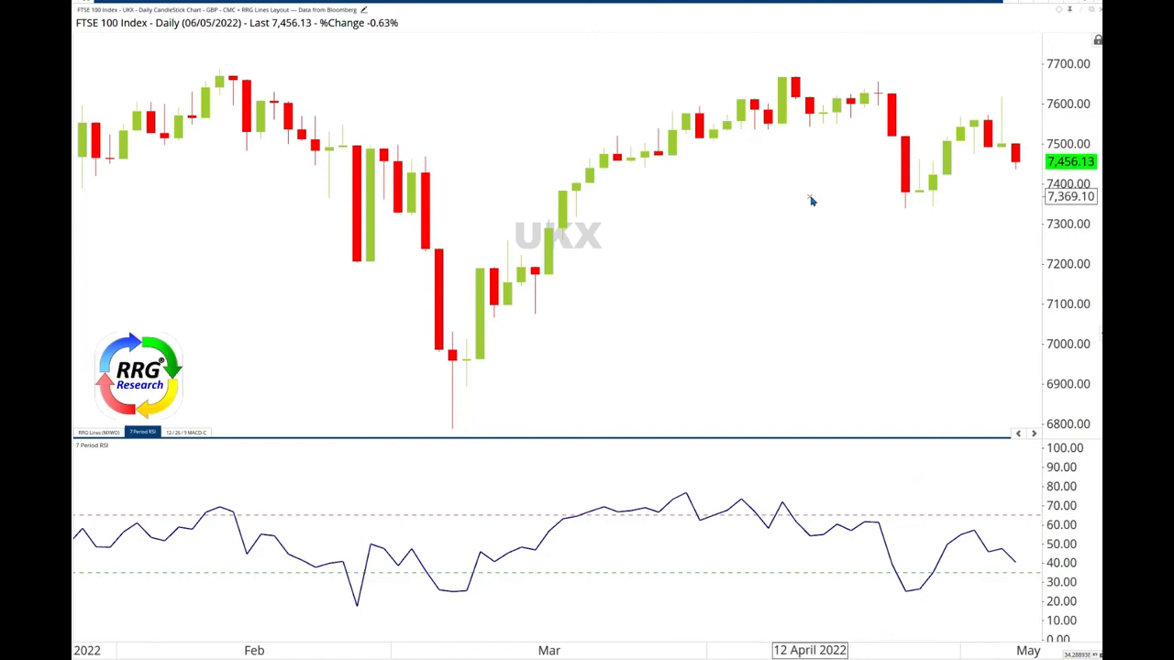
mouse_move(798, 202)
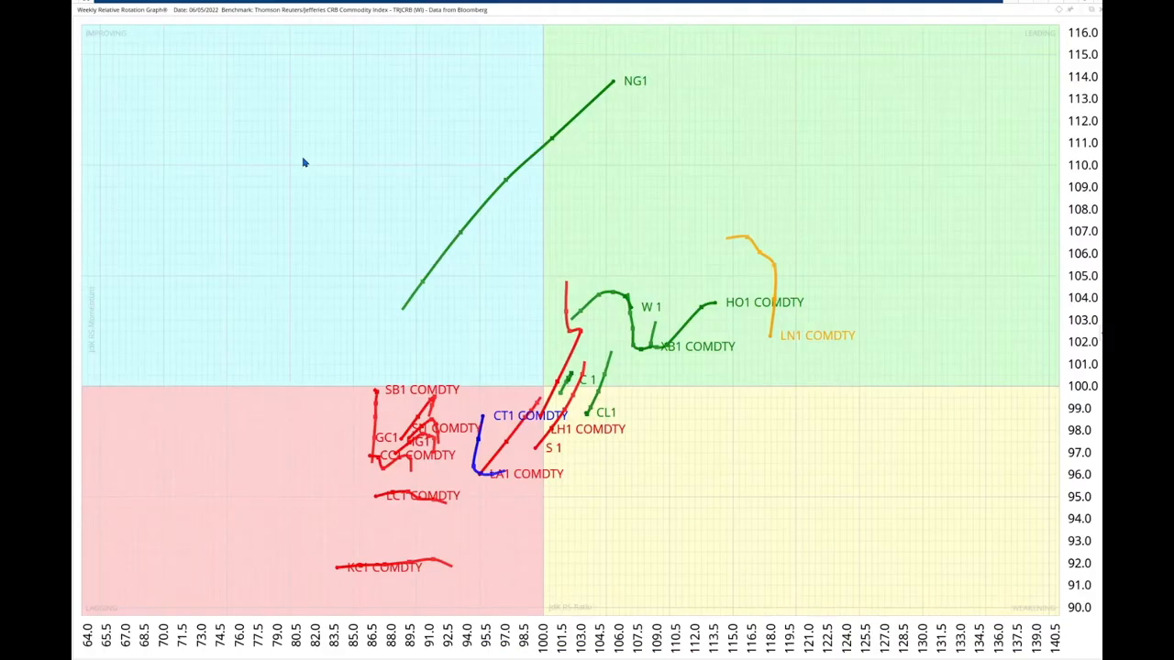
mouse_move(585, 142)
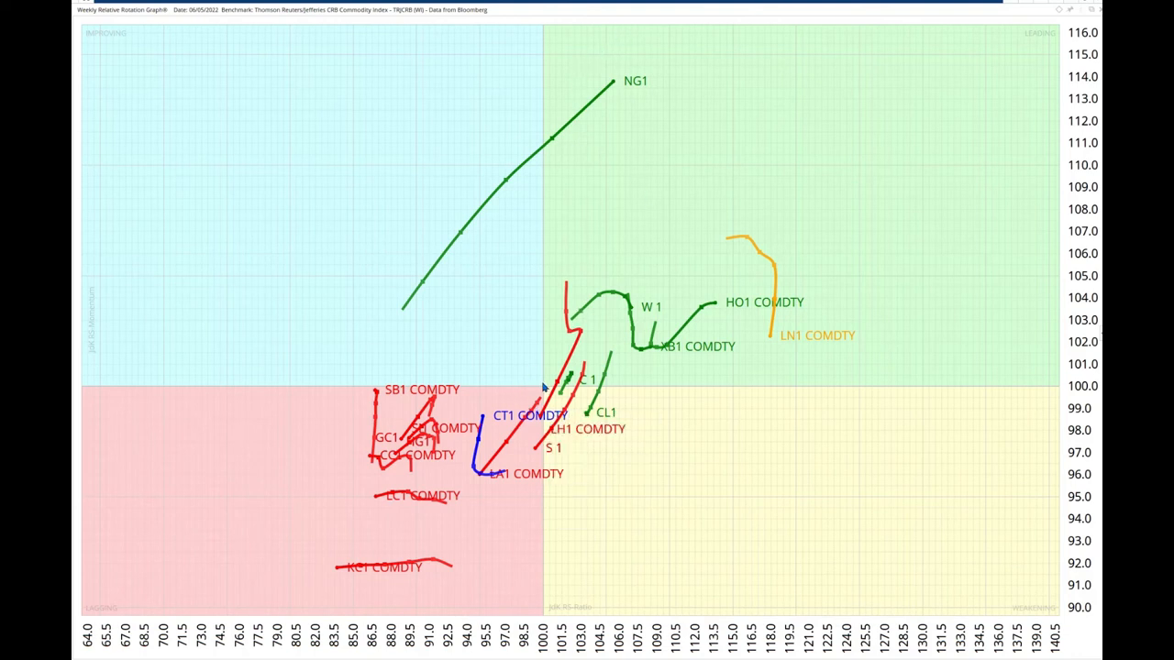
mouse_move(545, 399)
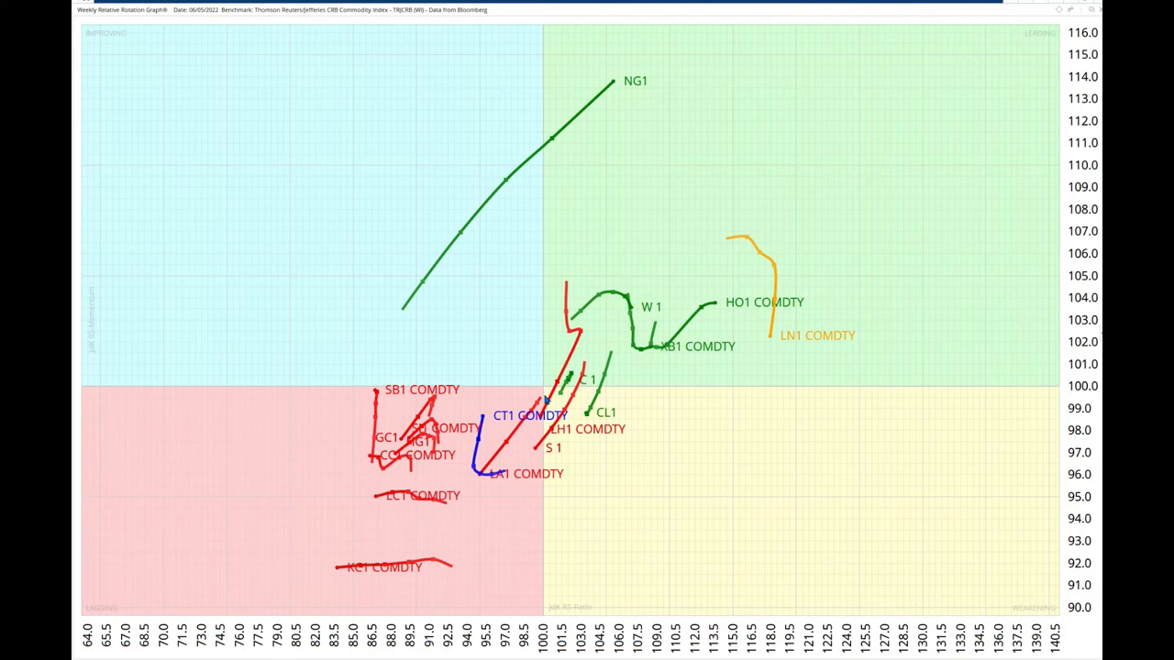
mouse_move(617, 136)
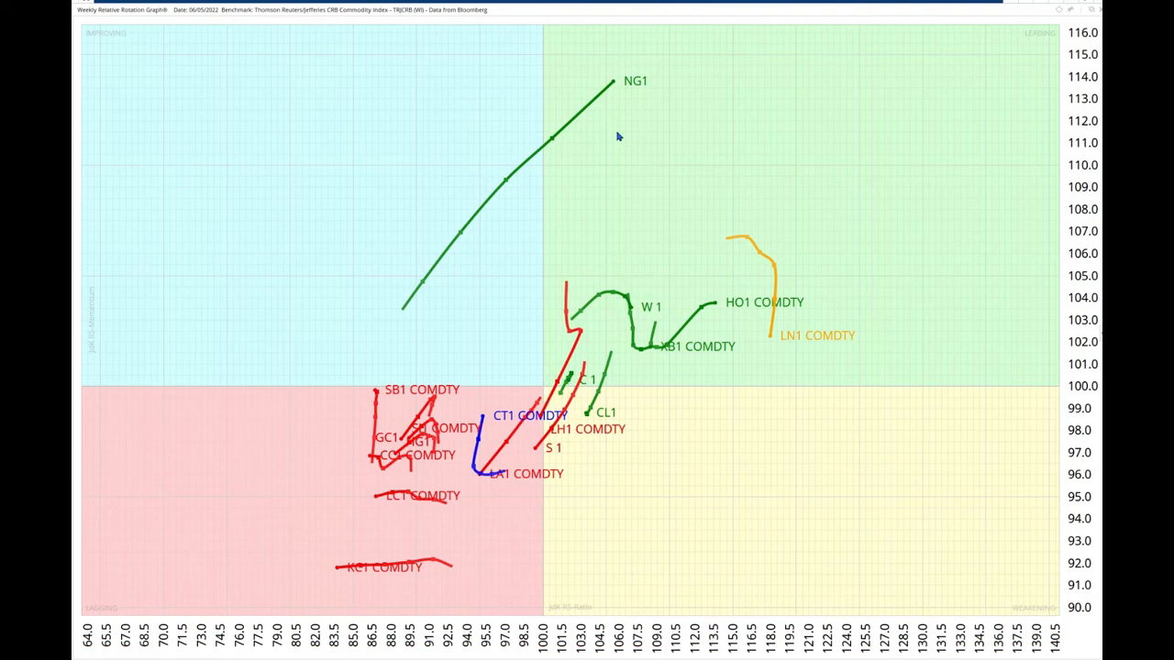
mouse_move(739, 298)
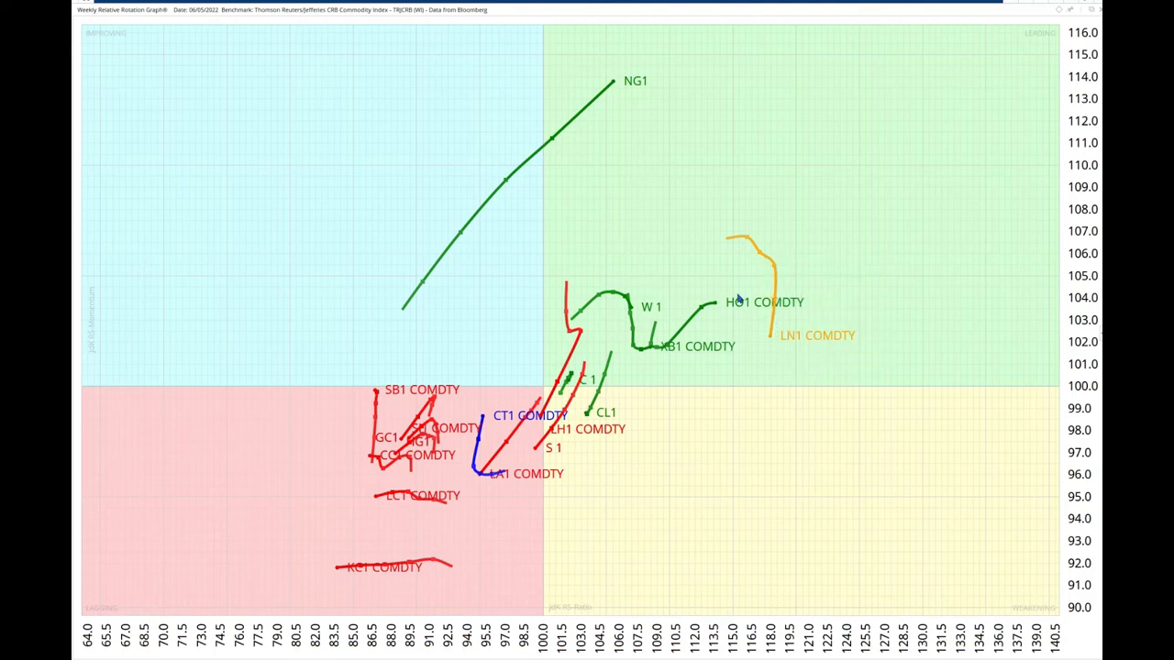
mouse_move(629, 174)
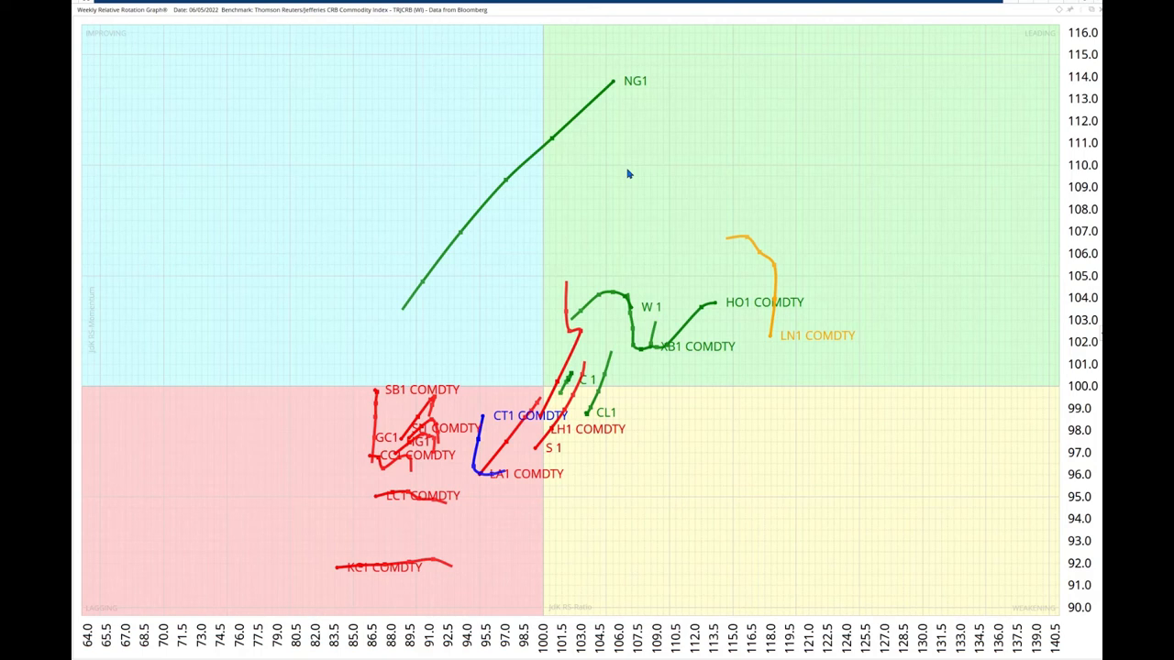
mouse_move(274, 495)
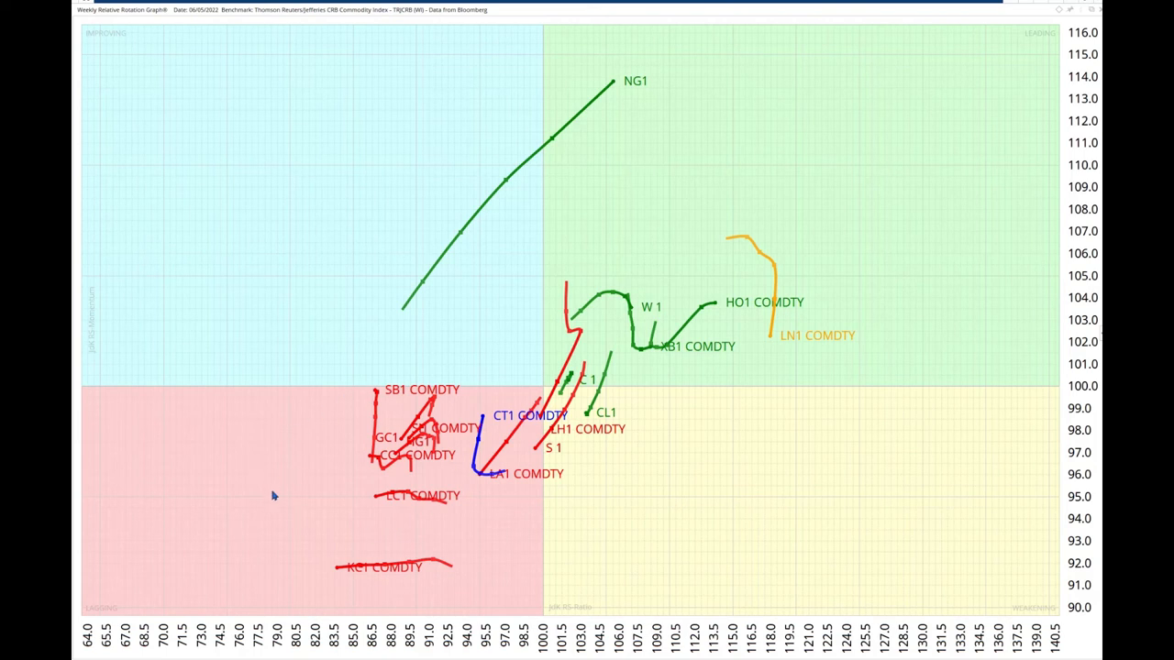
mouse_move(310, 497)
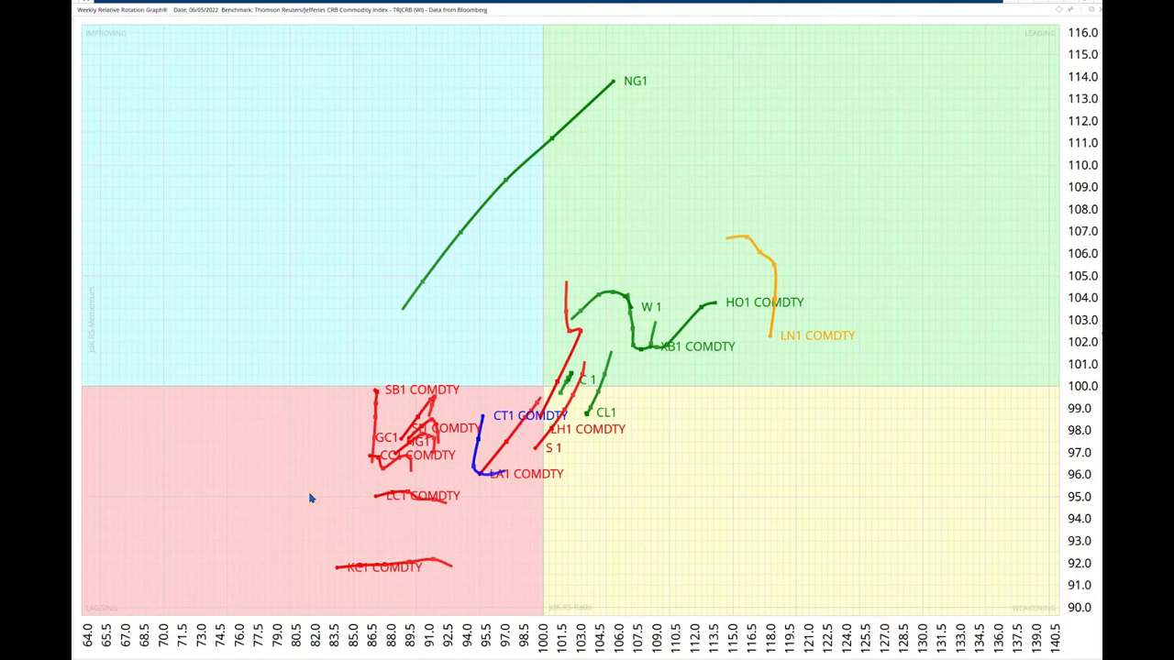
mouse_move(633, 312)
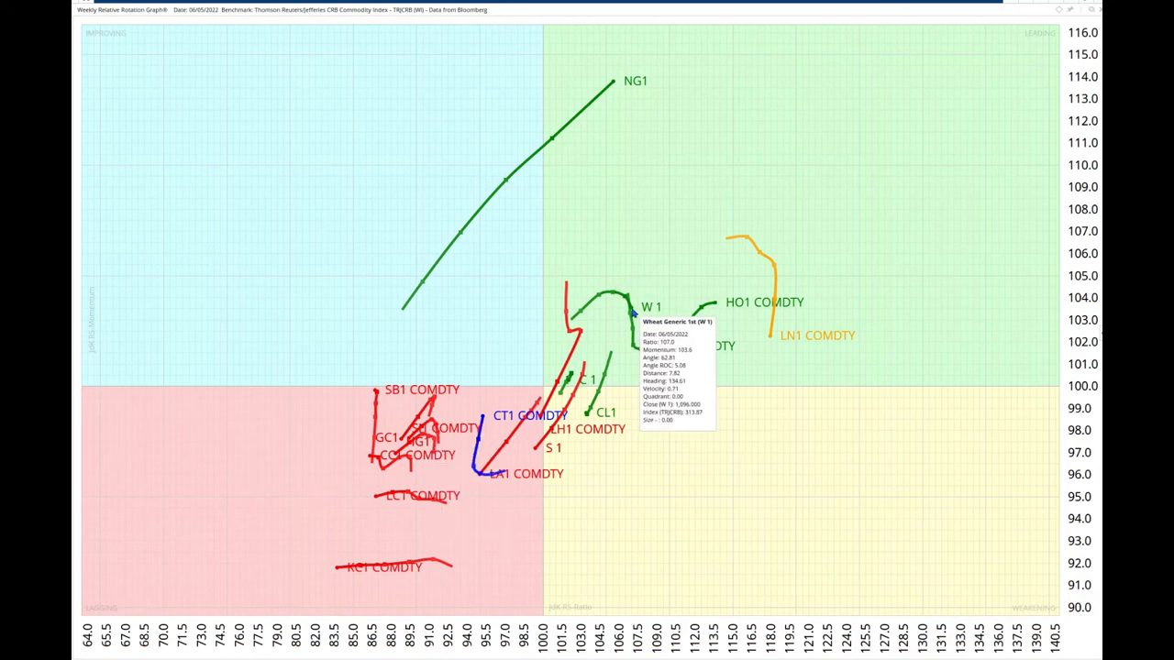
mouse_move(647, 323)
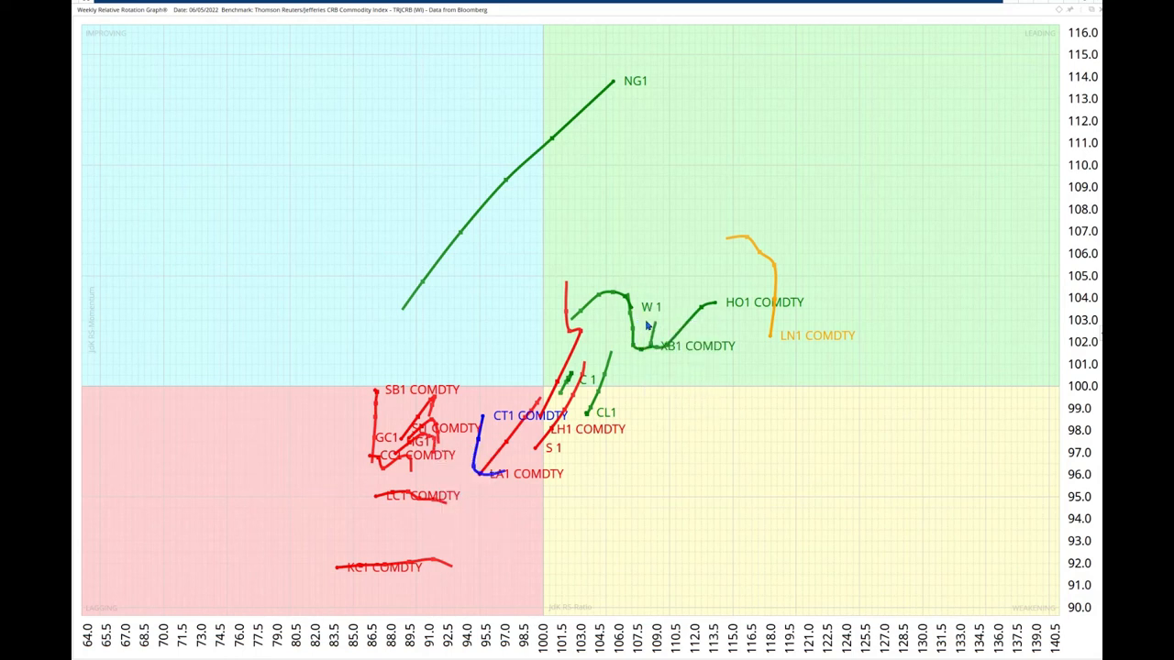
mouse_move(645, 319)
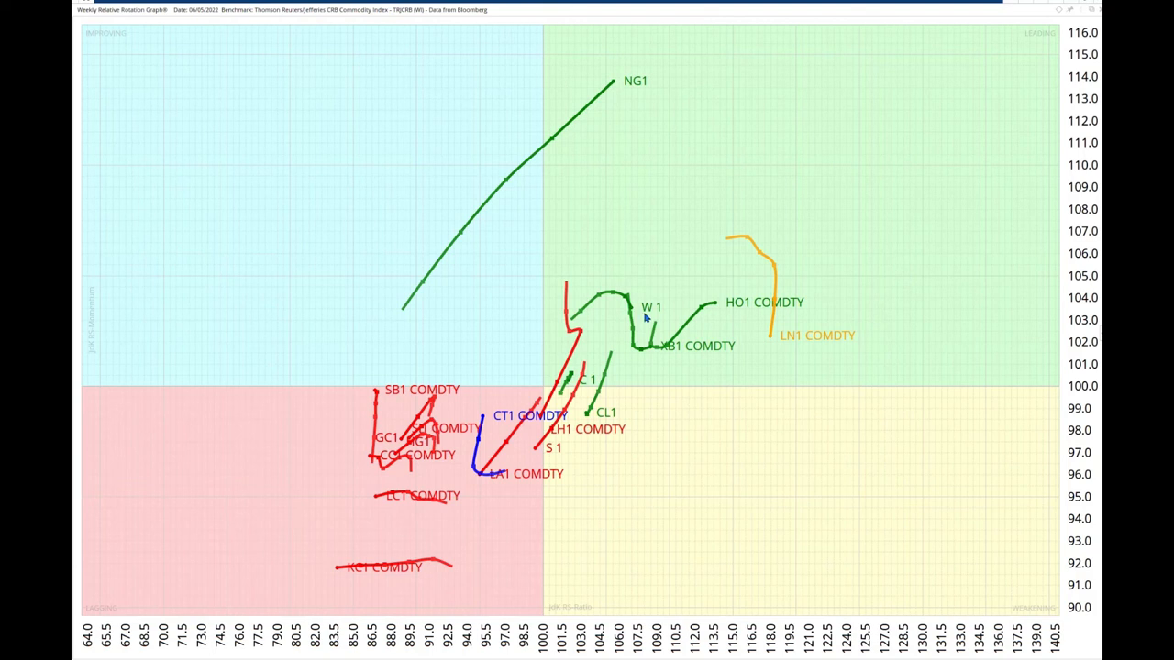
mouse_move(695, 214)
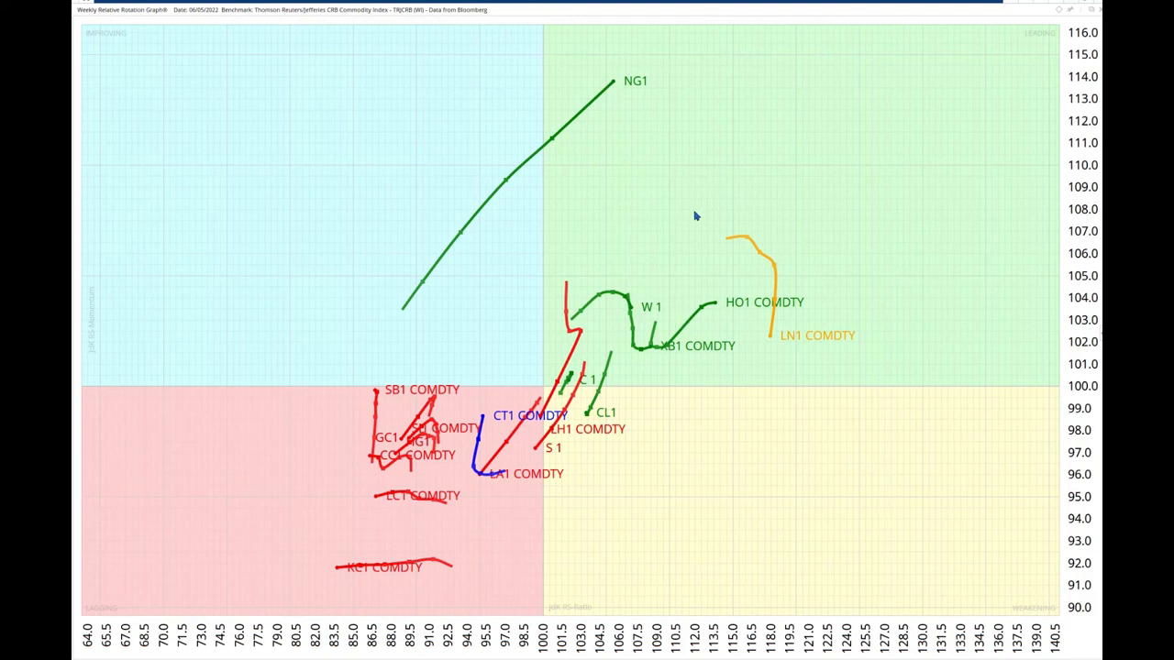
mouse_move(217, 142)
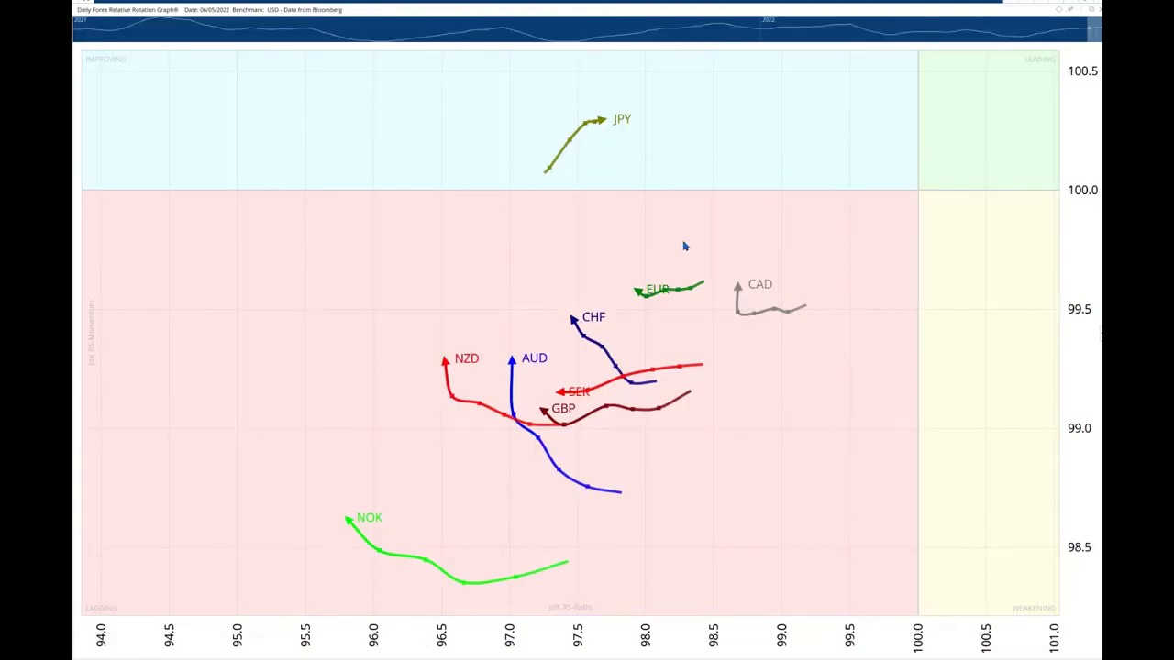
mouse_move(917, 188)
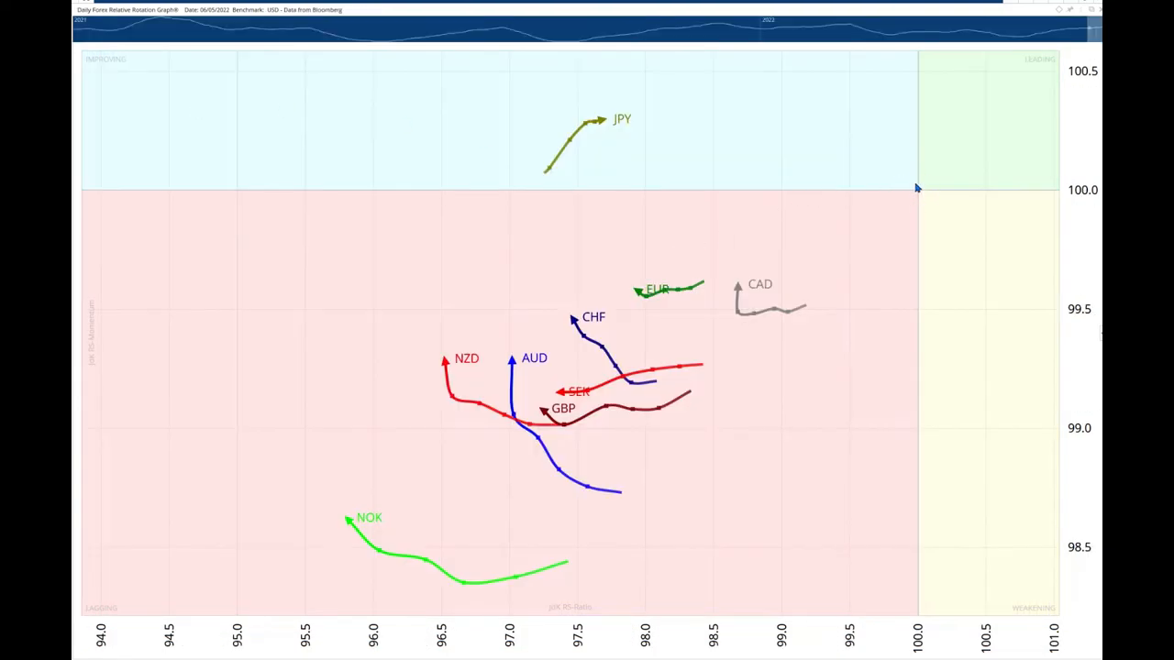
mouse_move(821, 101)
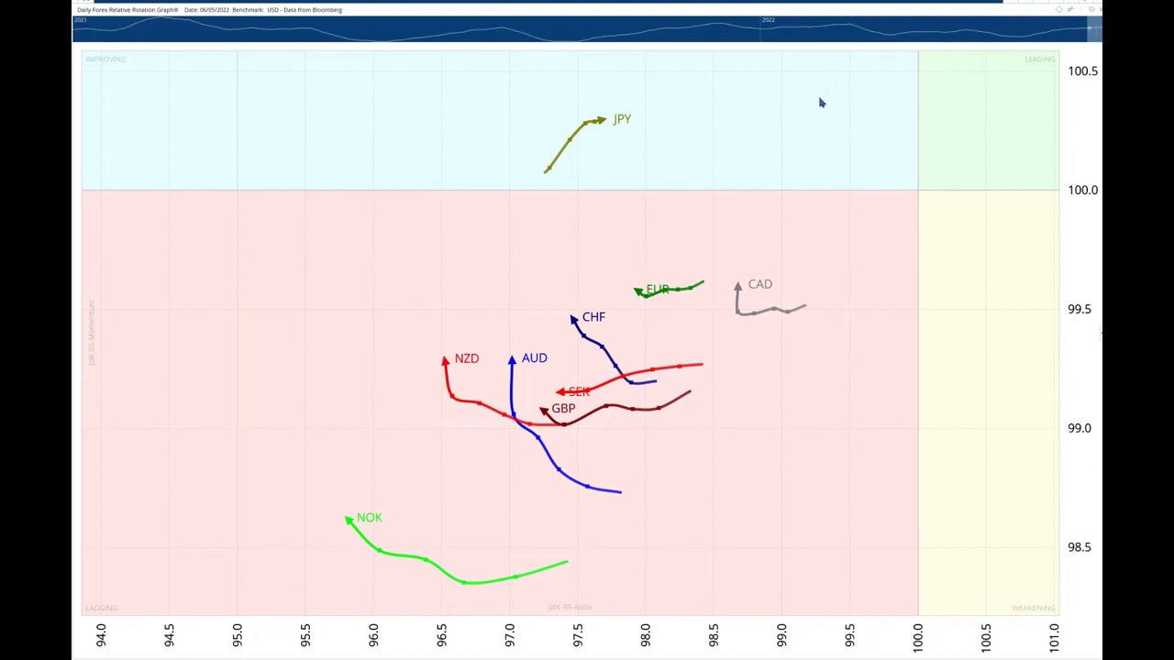
mouse_move(913, 157)
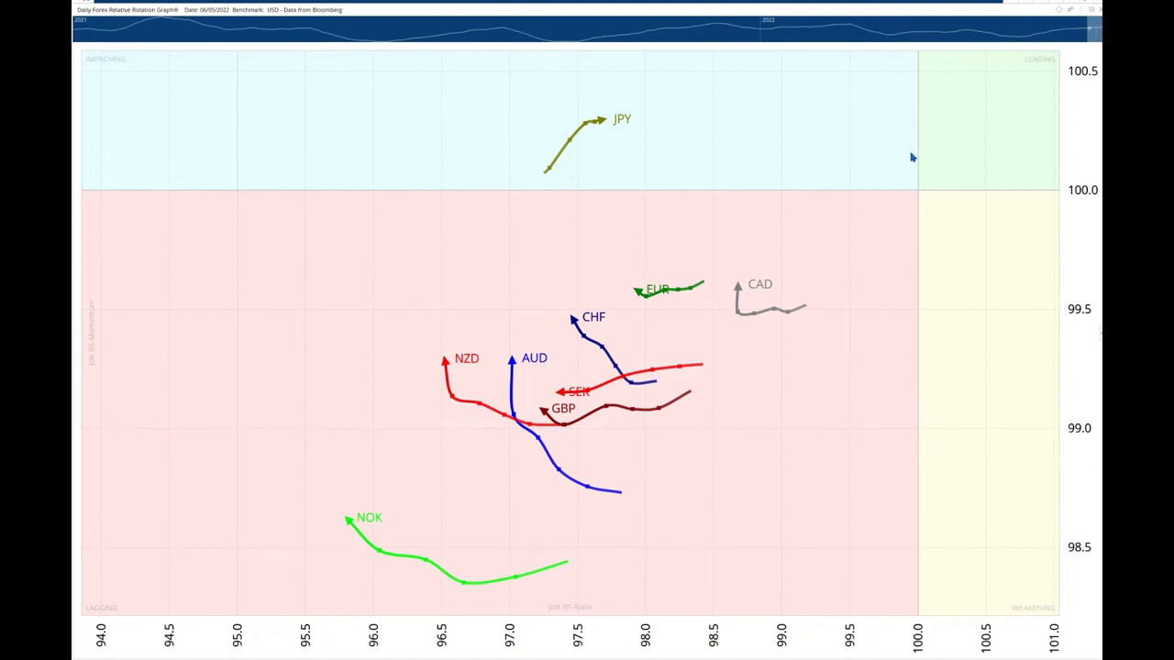
mouse_move(849, 417)
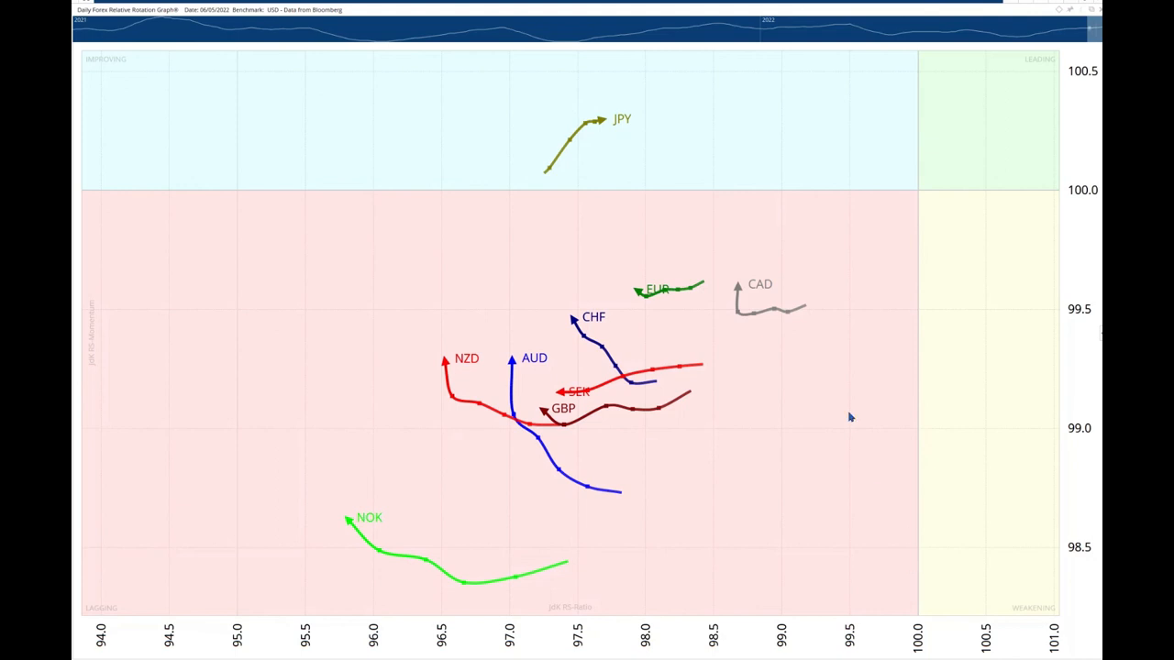
mouse_move(813, 240)
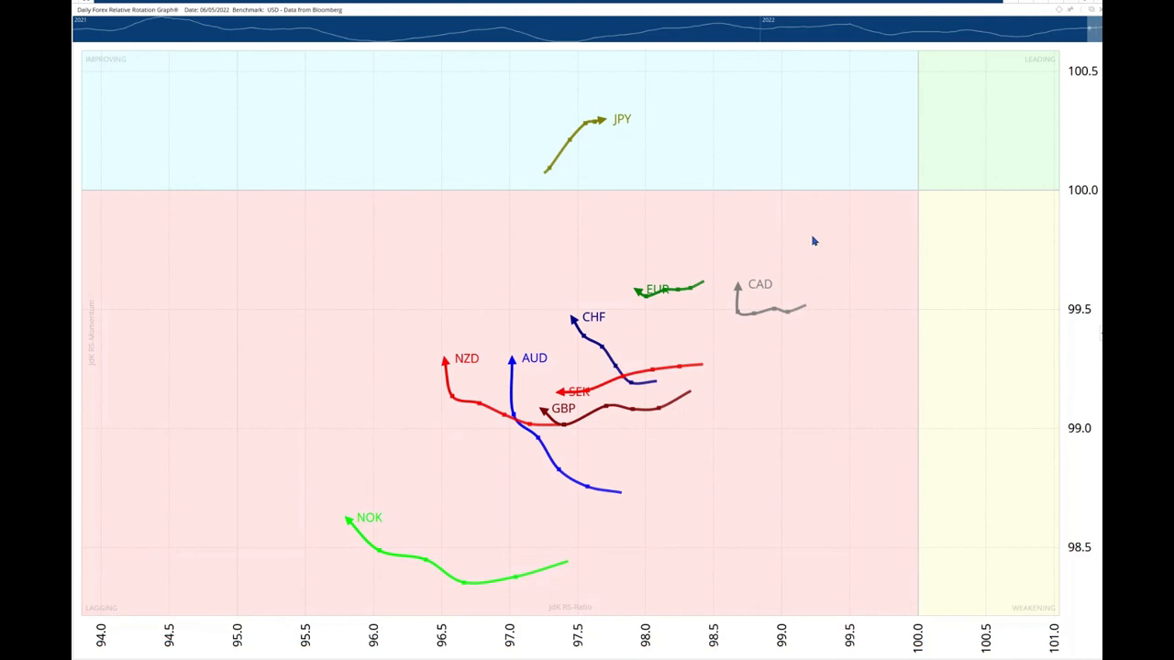
mouse_move(567, 227)
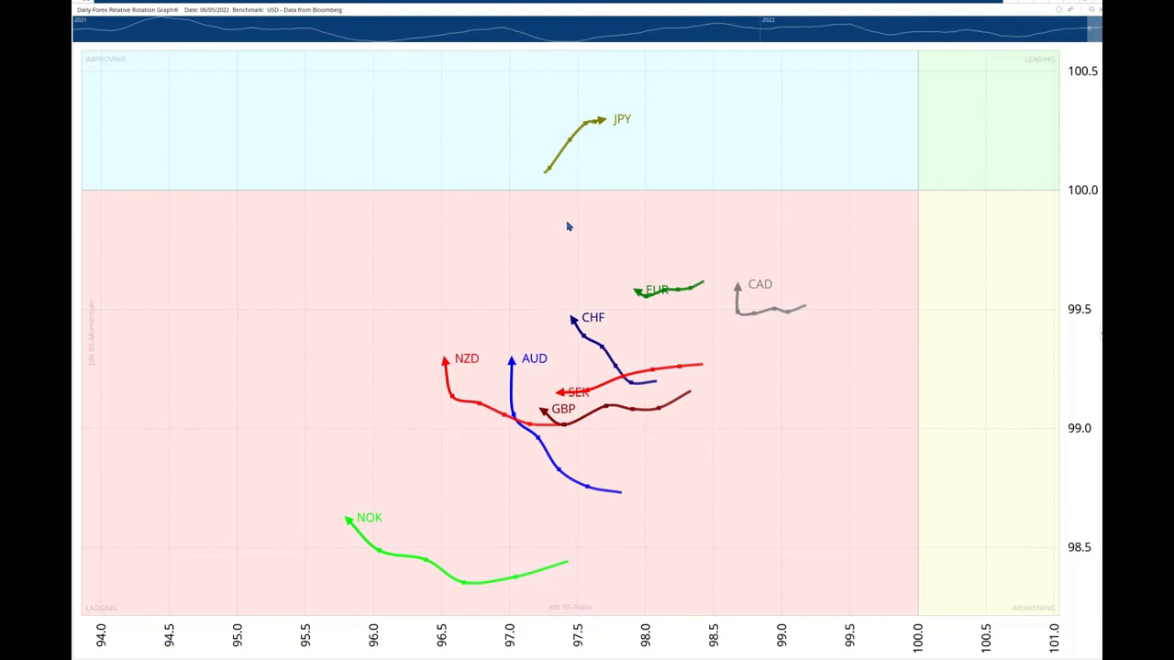
mouse_move(426, 325)
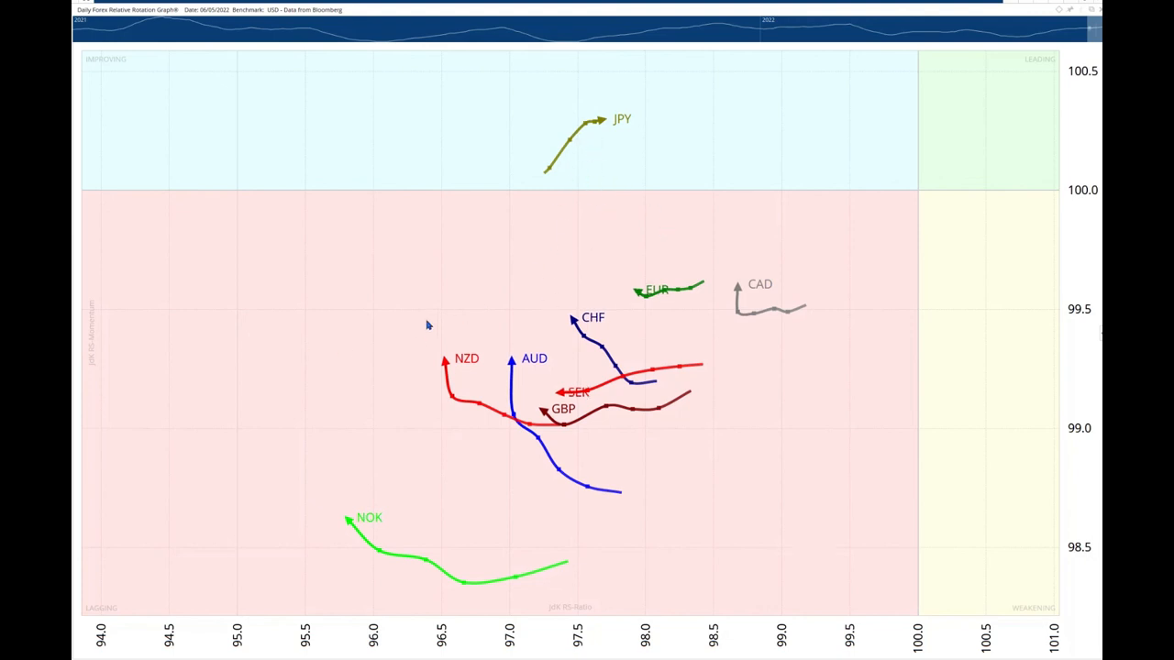
mouse_move(87, 617)
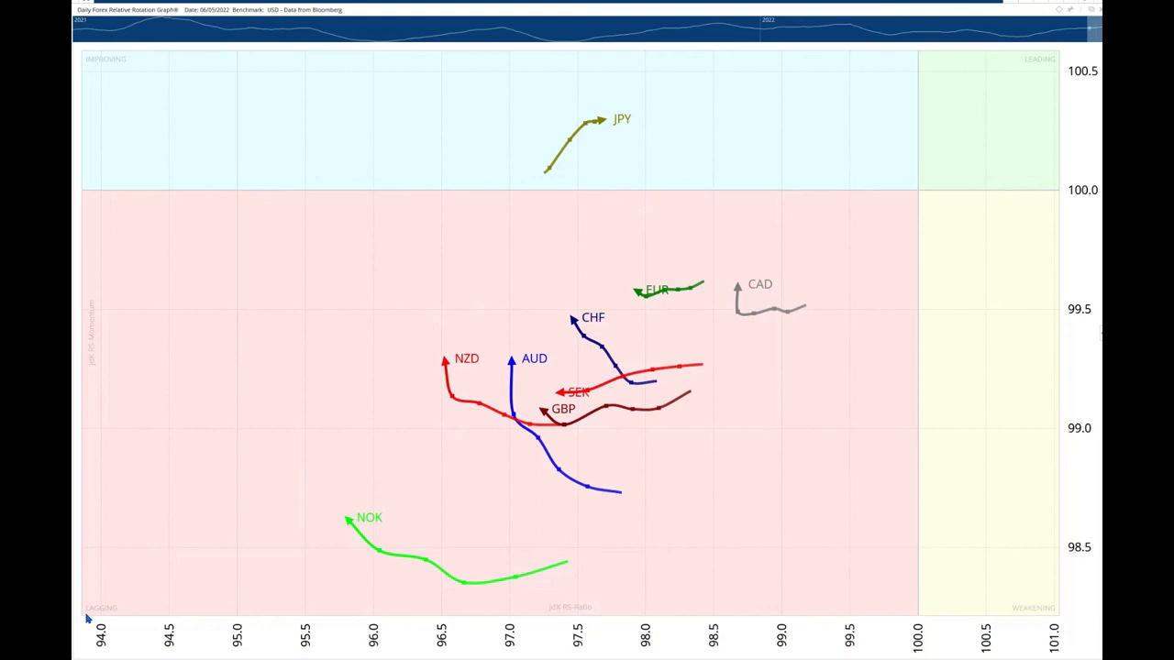
mouse_move(268, 434)
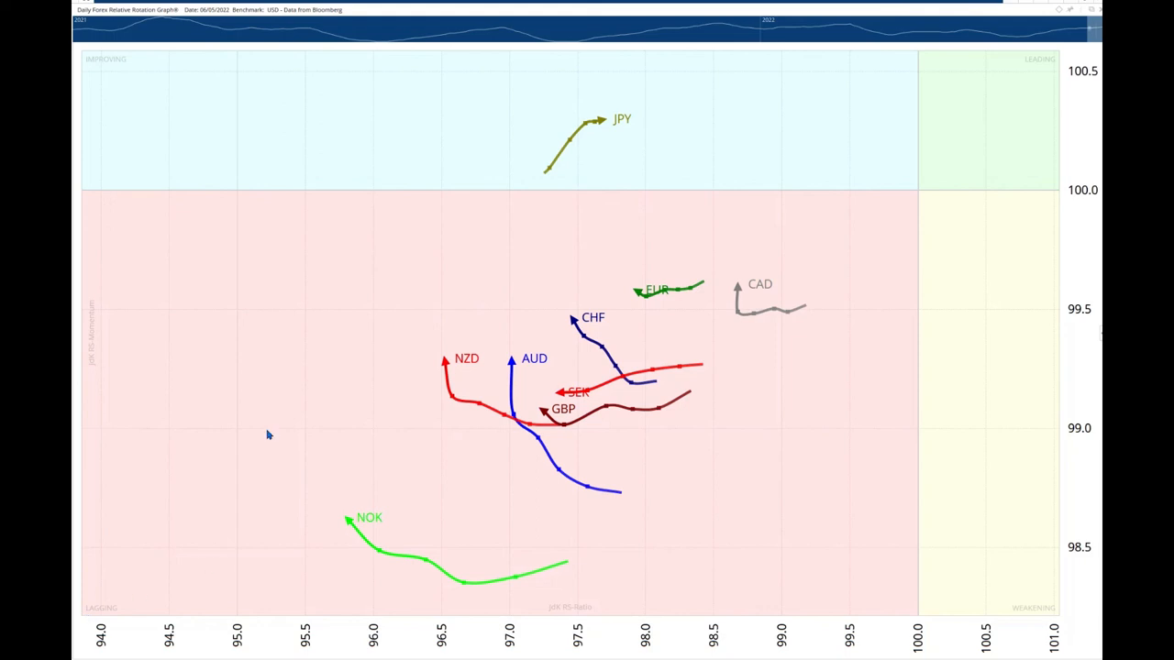
mouse_move(171, 261)
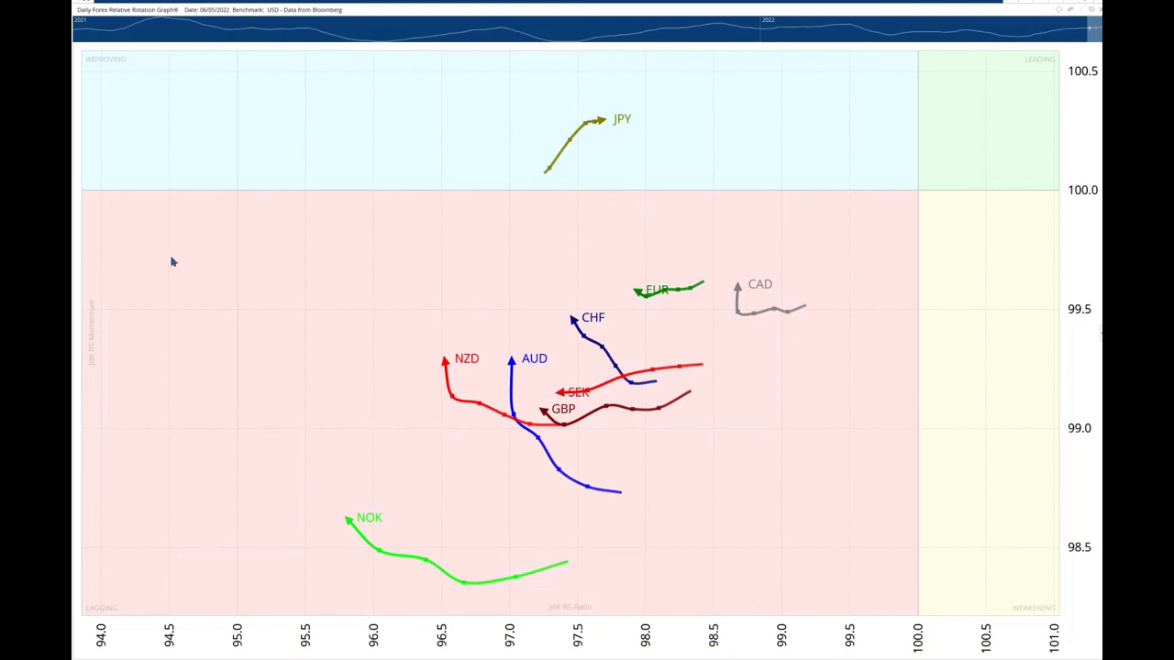